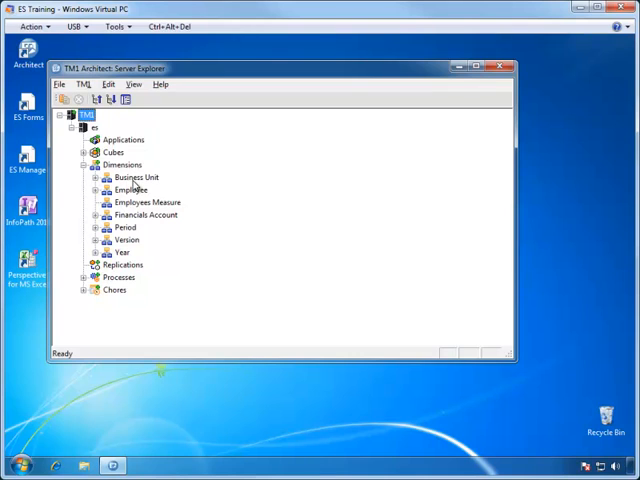
Open the Business Unit dimension in TM1 Architect's Subset Editor to view ABC Company's hierarchy
double_click(136, 177)
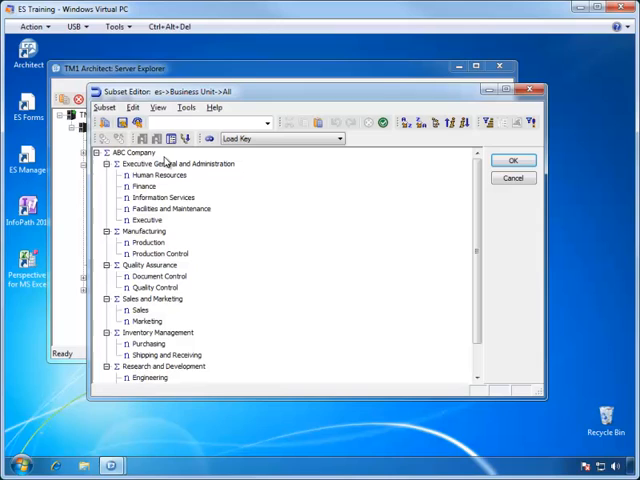
mouse_move(168, 230)
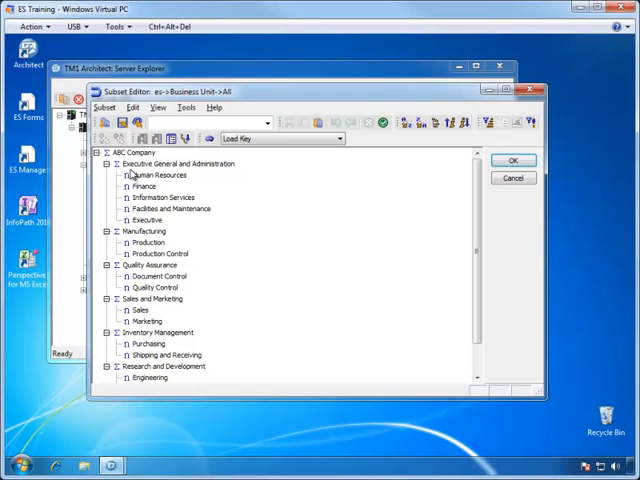
mouse_move(214, 194)
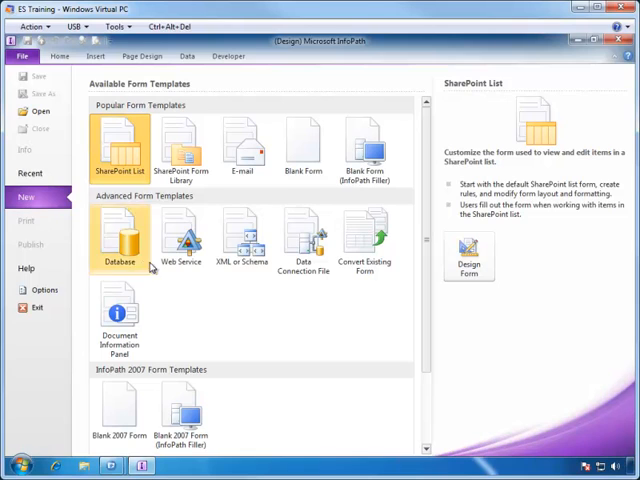
Create a blank form with a 2x2 table whose rows are labelled Division and Department
left_click(303, 145)
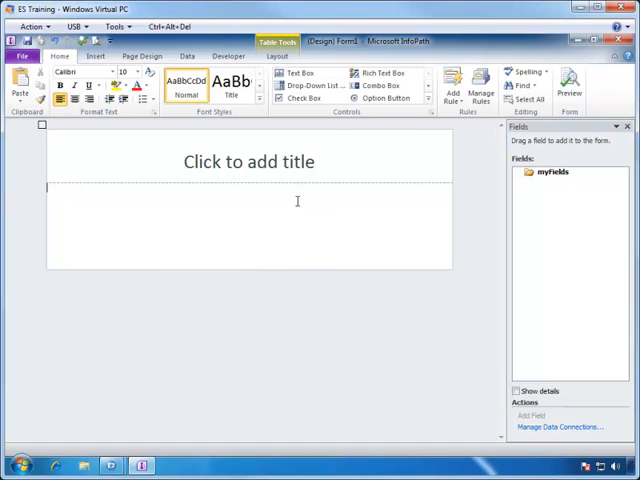
mouse_move(381, 85)
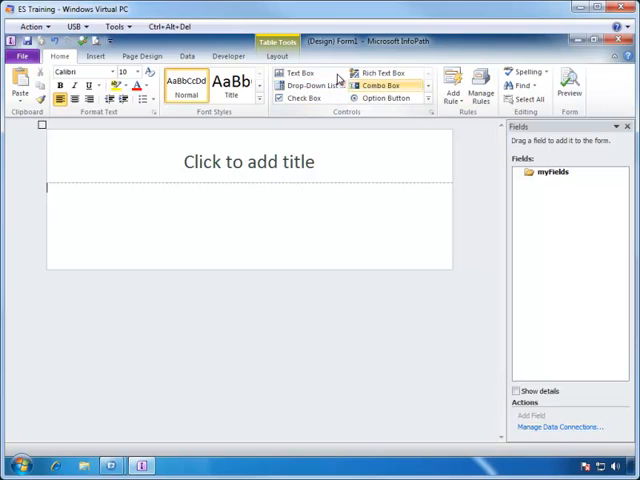
left_click(96, 56)
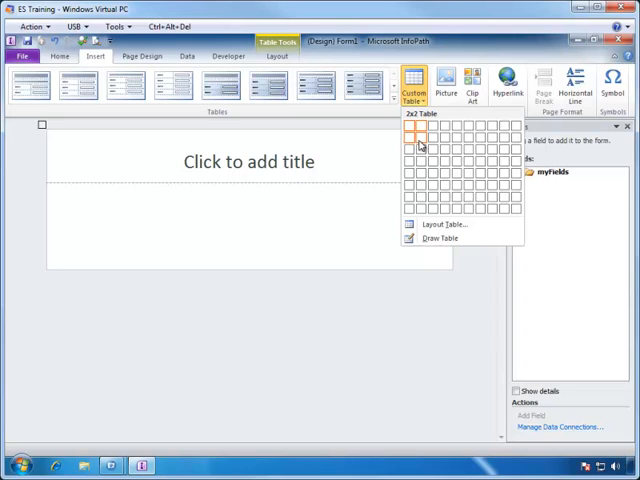
left_click(410, 135)
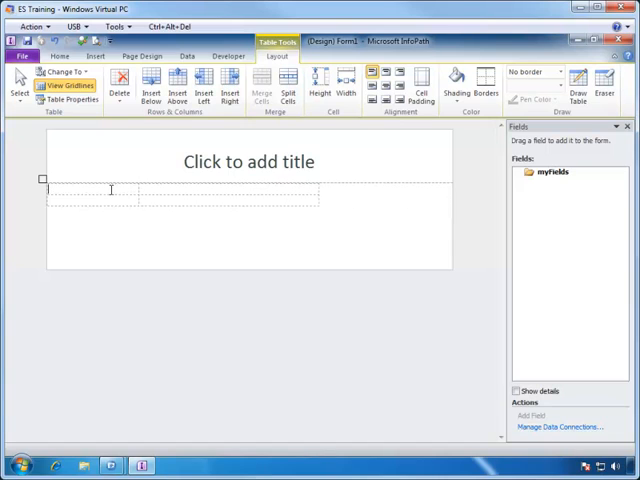
type("Division")
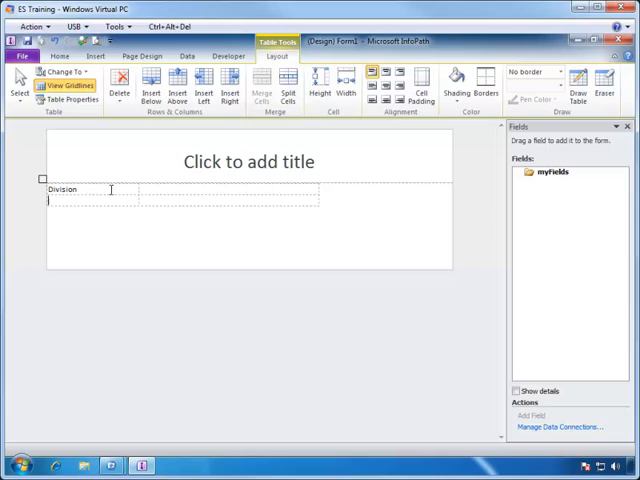
type("Department")
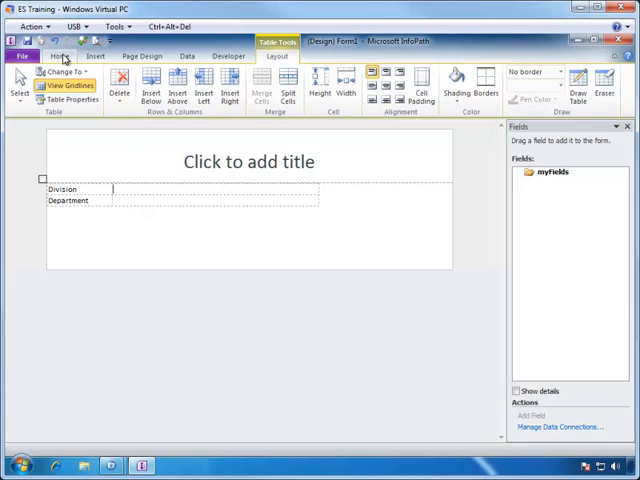
Insert drop-down lists into the Division and Department rows
left_click(59, 56)
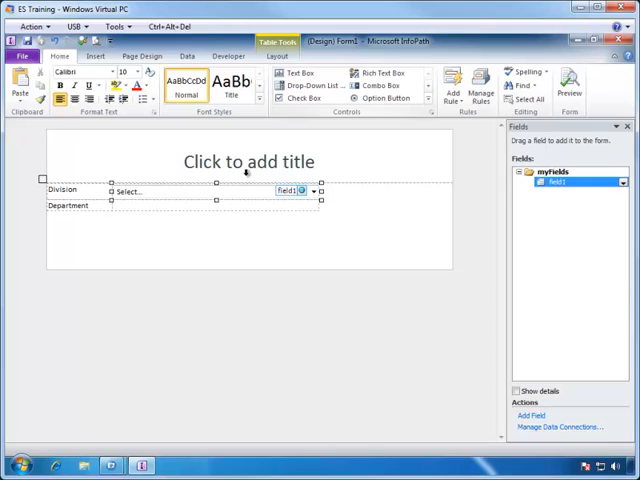
left_click(302, 73)
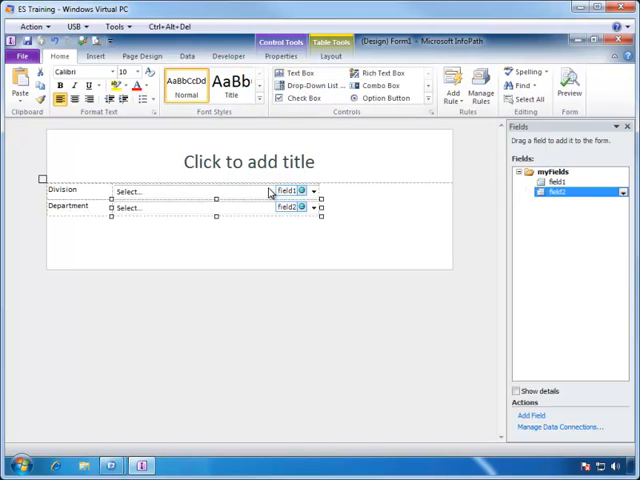
left_click(556, 182)
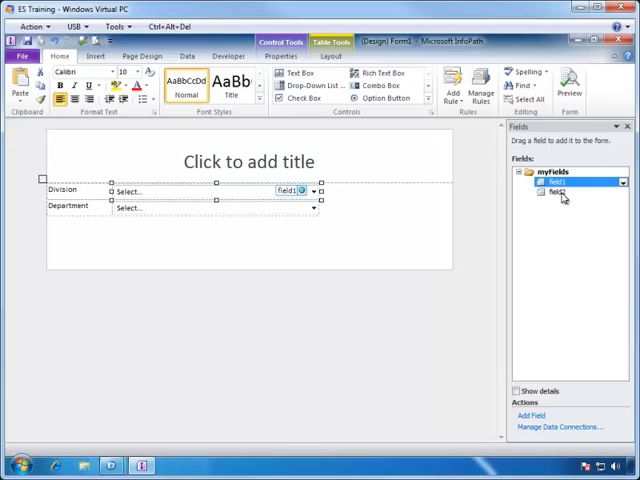
mouse_move(565, 192)
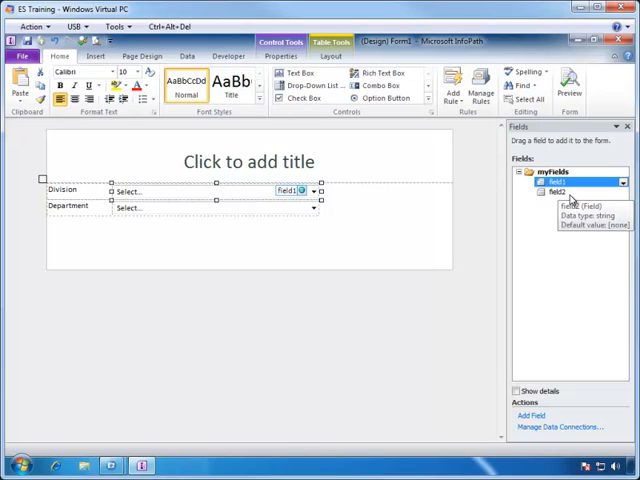
Rename the two drop-down fields to selDivision and selDepartment
double_click(559, 181)
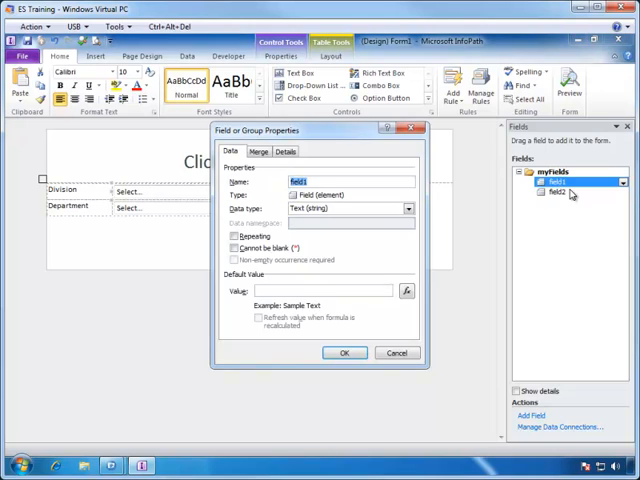
type("seD")
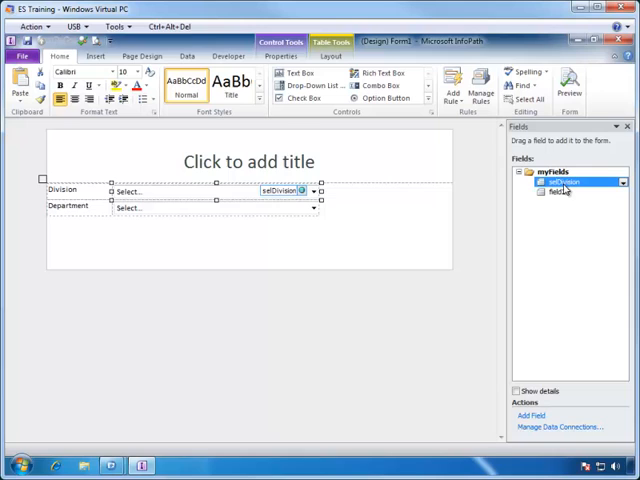
double_click(565, 192)
type("selDepartment")
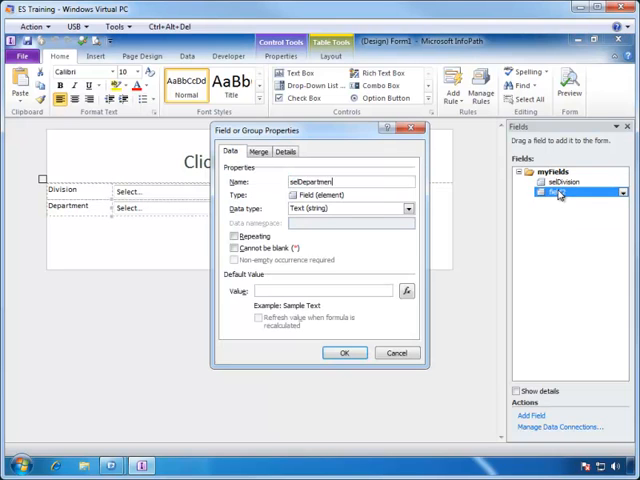
left_click(344, 352)
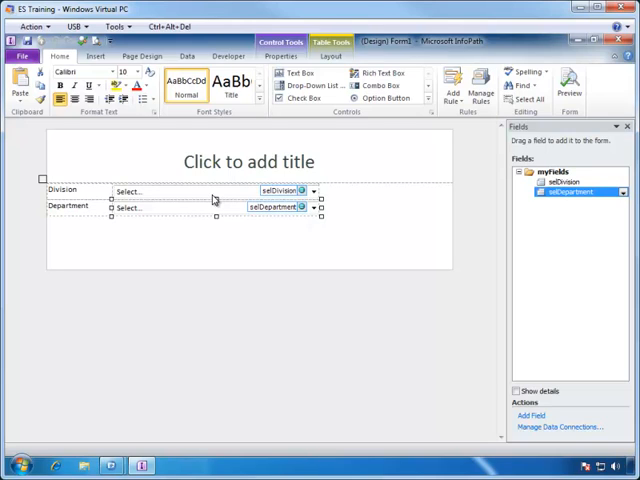
mouse_move(213, 197)
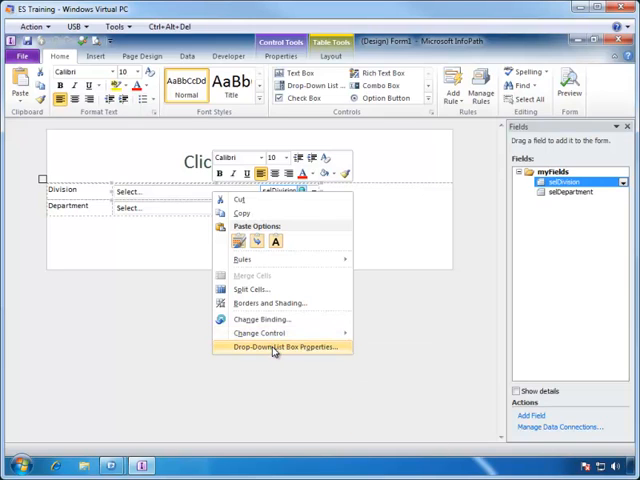
Set the Division drop-down's list choices to come from an external data source
left_click(283, 347)
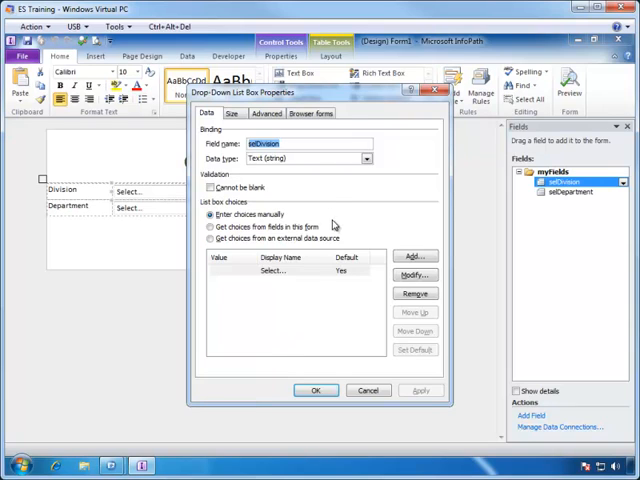
mouse_move(333, 222)
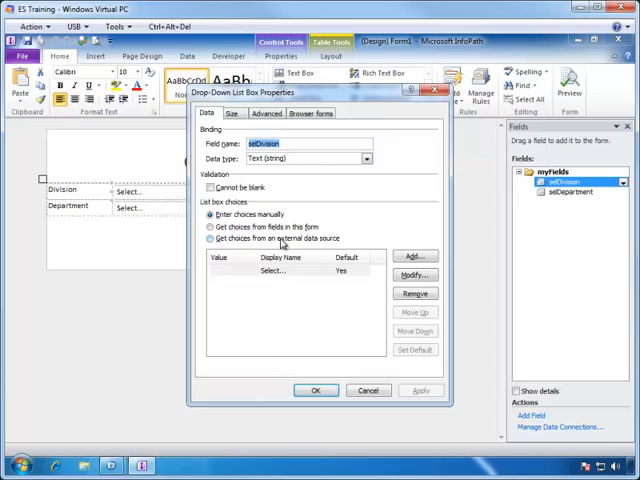
left_click(210, 239)
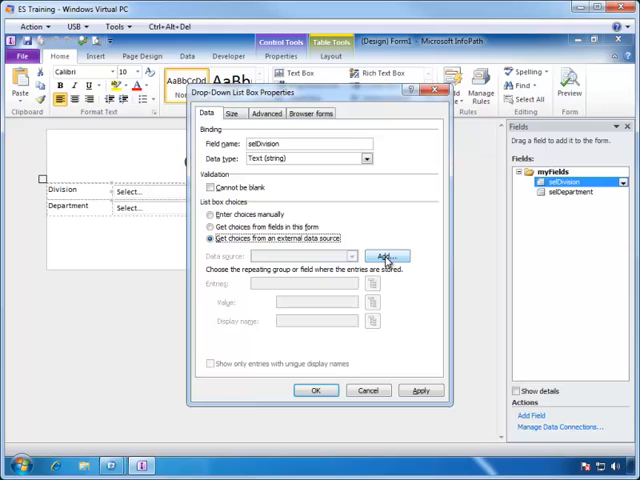
mouse_move(390, 267)
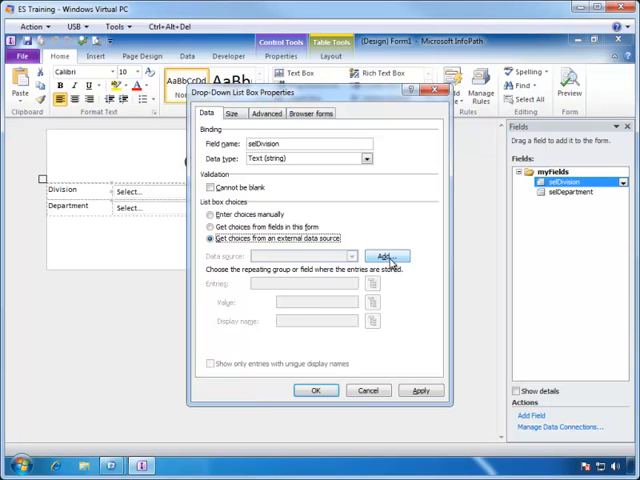
Add a receive-data SOAP web service connection and select the TM1MemberChildren operation
left_click(386, 257)
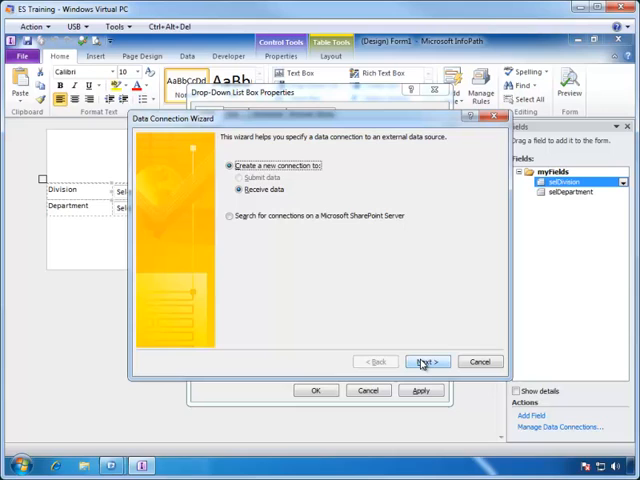
left_click(425, 361)
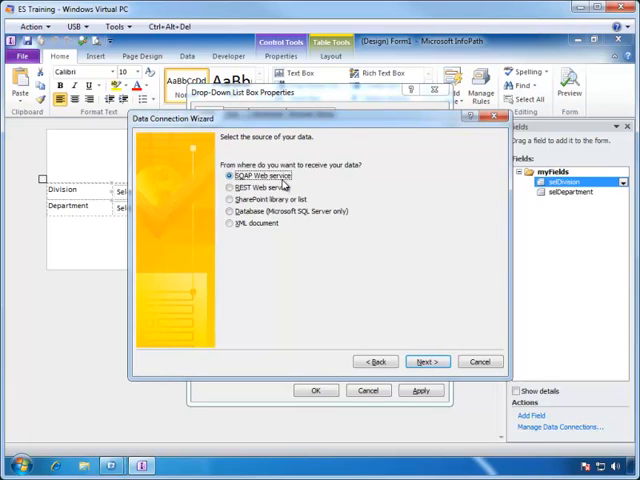
left_click(424, 361)
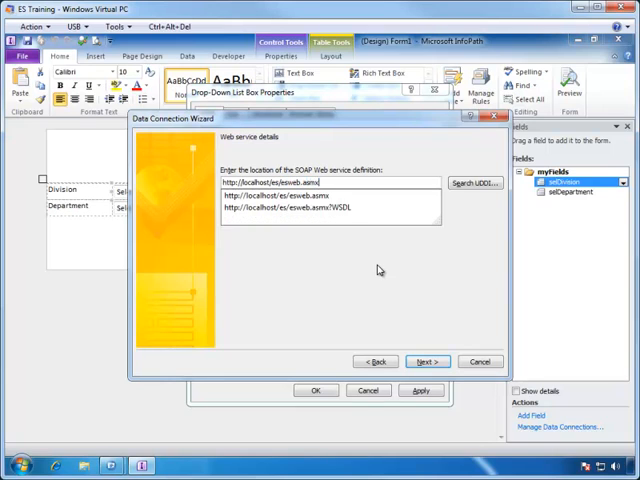
left_click(427, 361)
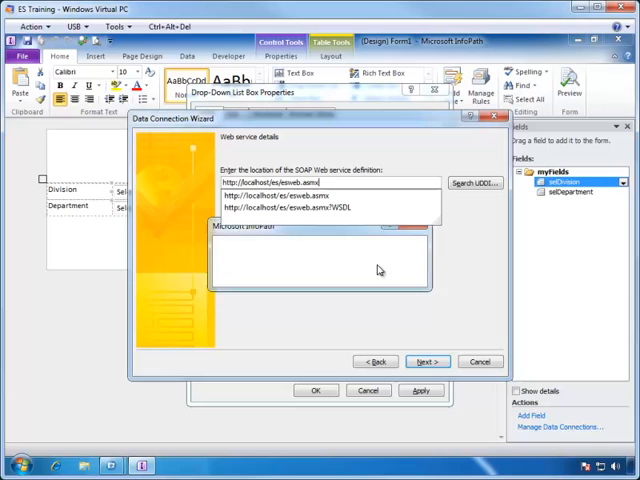
left_click(427, 361)
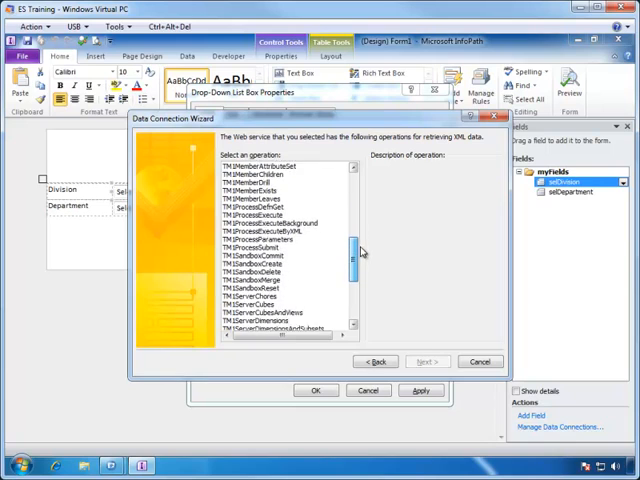
scroll("down", 3)
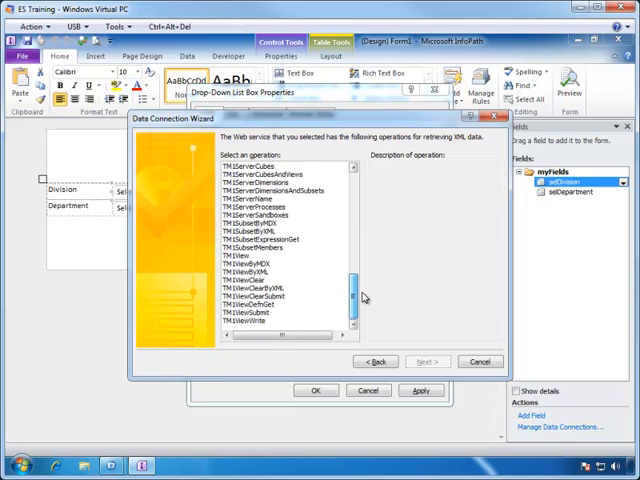
scroll("down", 3)
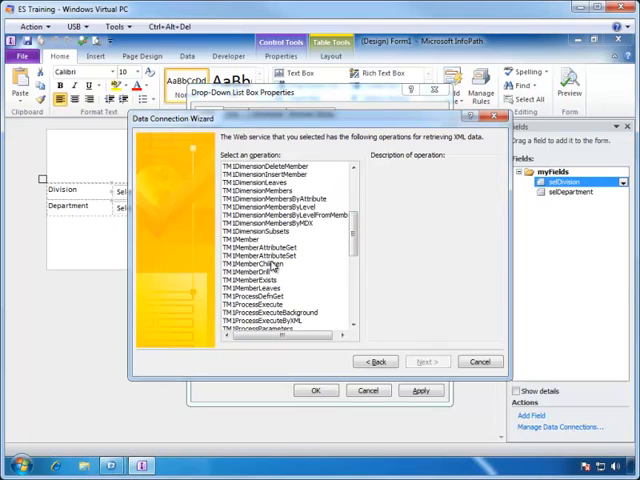
left_click(270, 268)
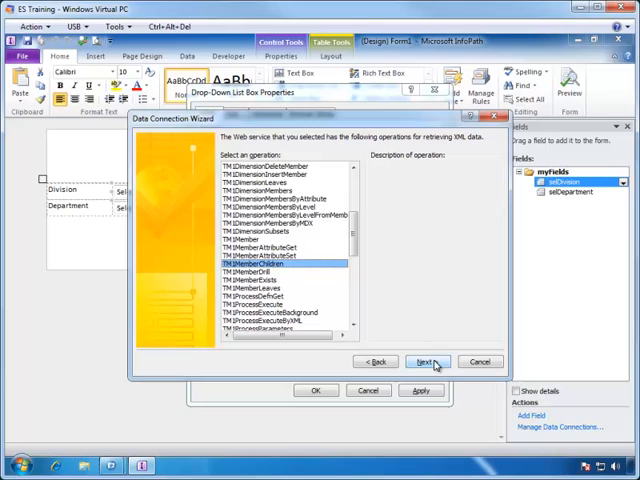
Give DimName the sample value Business Unit and MemberID the sample value ABC Company
left_click(425, 361)
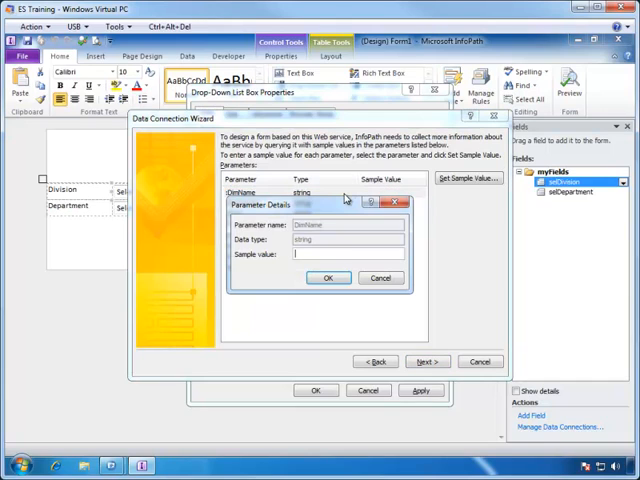
type("Business Unit")
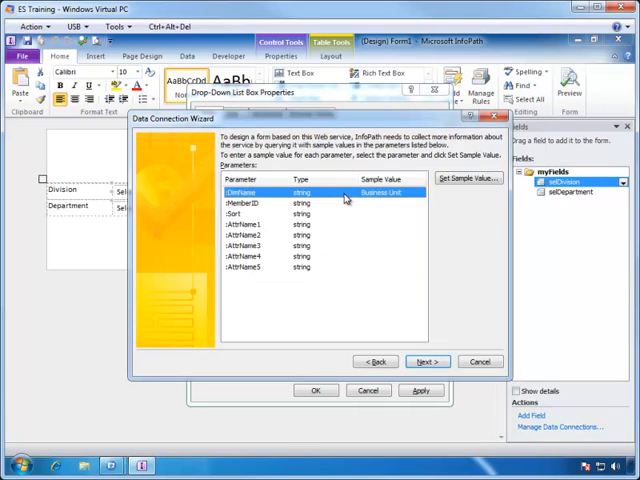
mouse_move(347, 210)
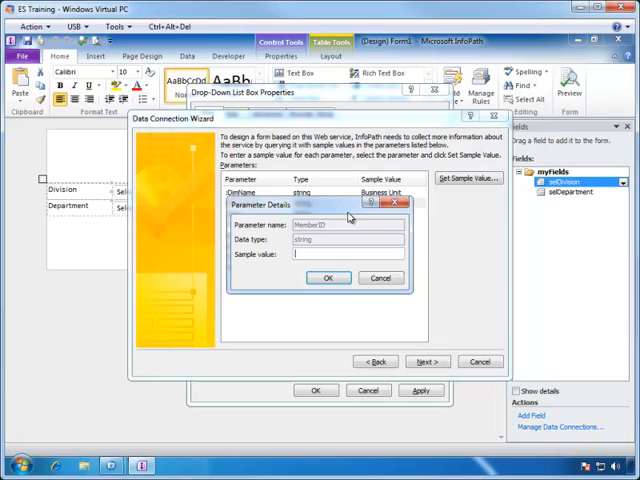
type("ABC Company")
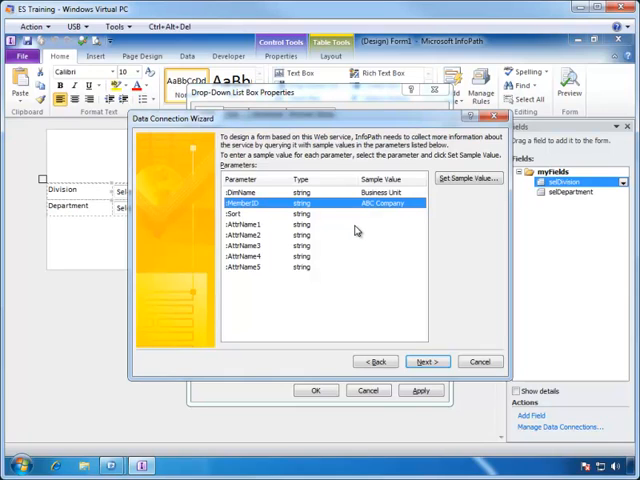
mouse_move(399, 328)
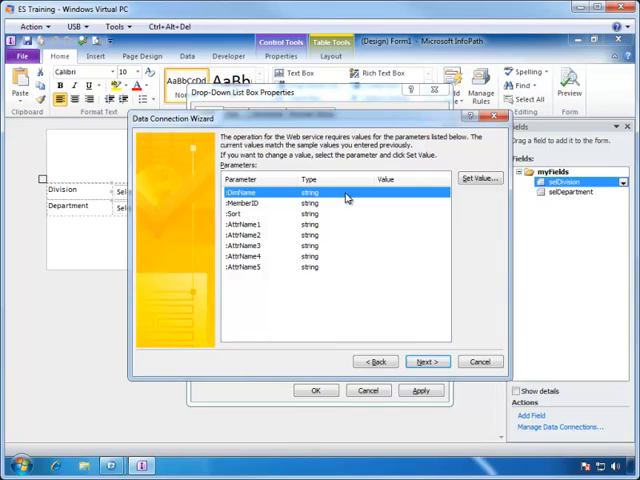
Set the DimName parameter to Business Unit and MemberID to the ABC Company member
left_click(479, 178)
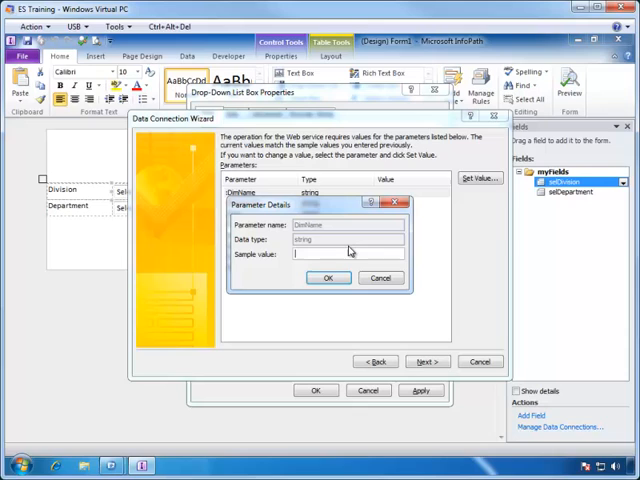
type("Business")
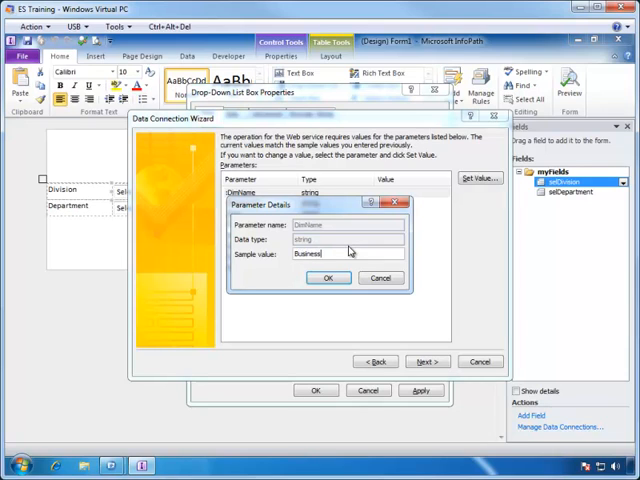
type("Unit")
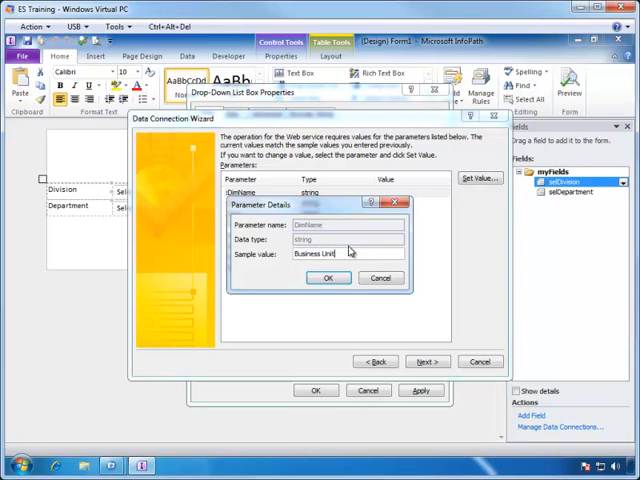
left_click(327, 277)
type("A")
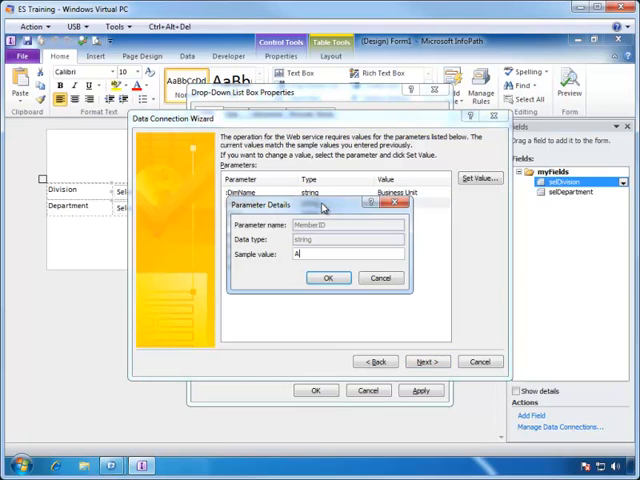
type("BC c")
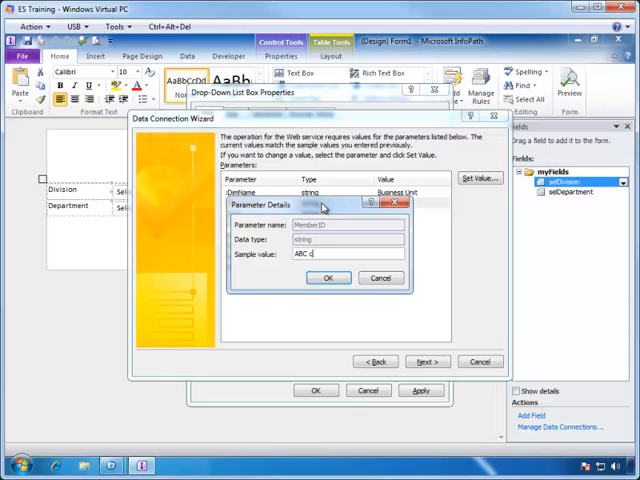
left_click(328, 277)
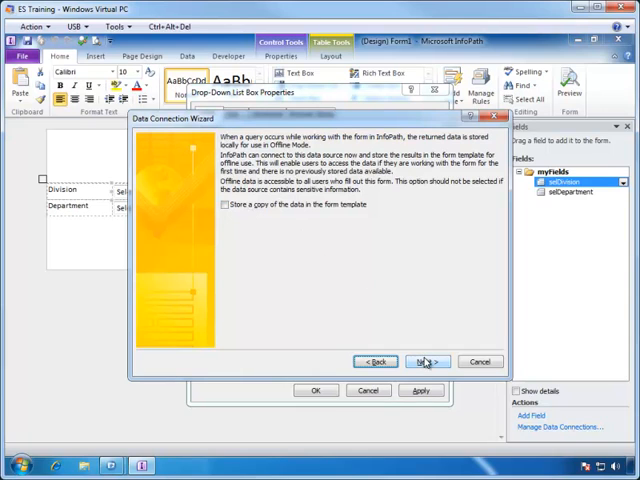
mouse_move(423, 365)
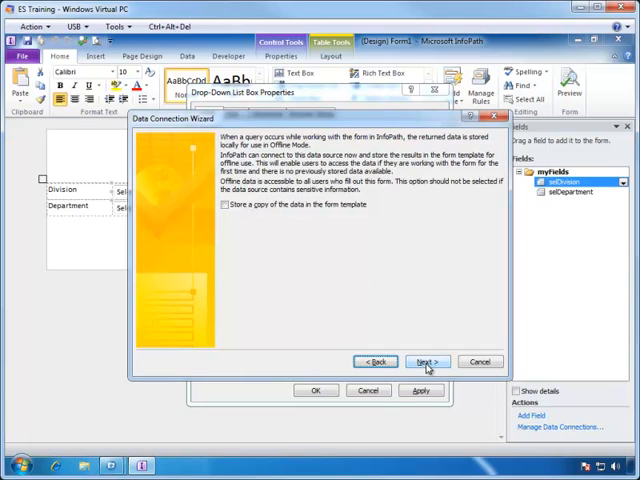
Name the connection Division List and finish the wizard
left_click(426, 361)
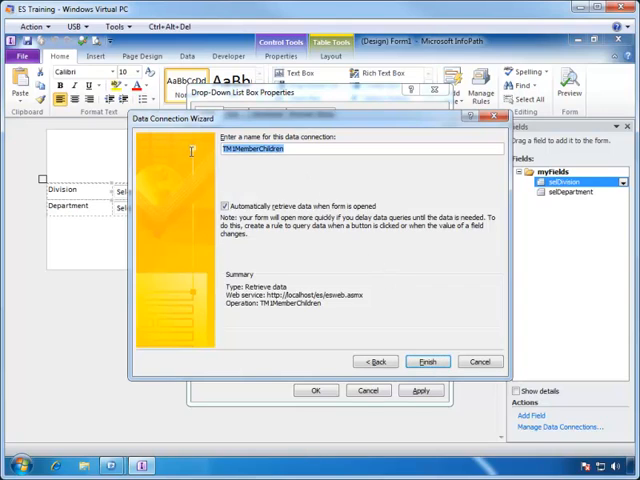
type("D")
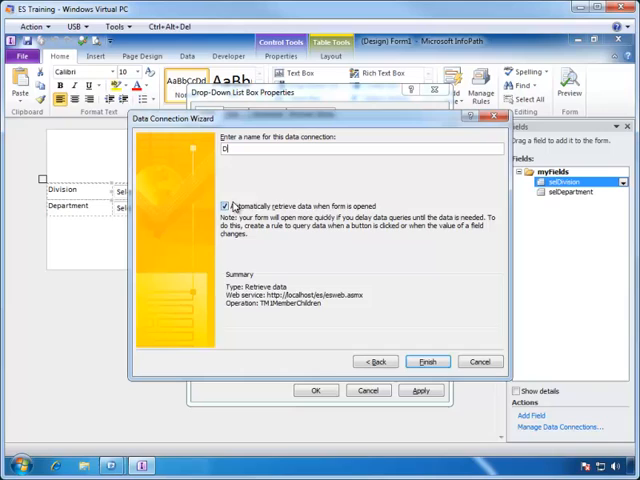
type("ivision List")
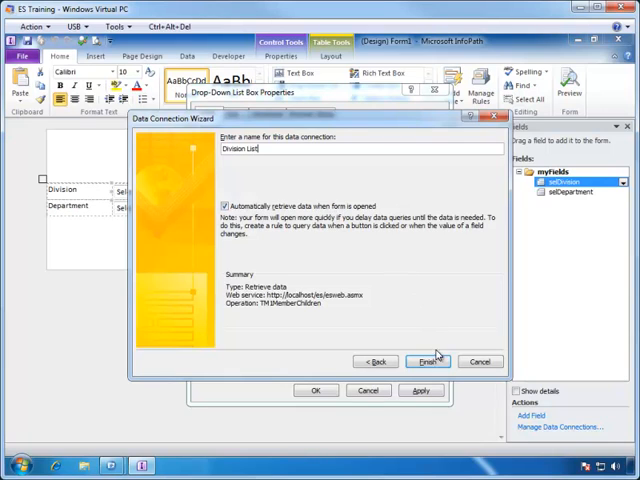
left_click(428, 361)
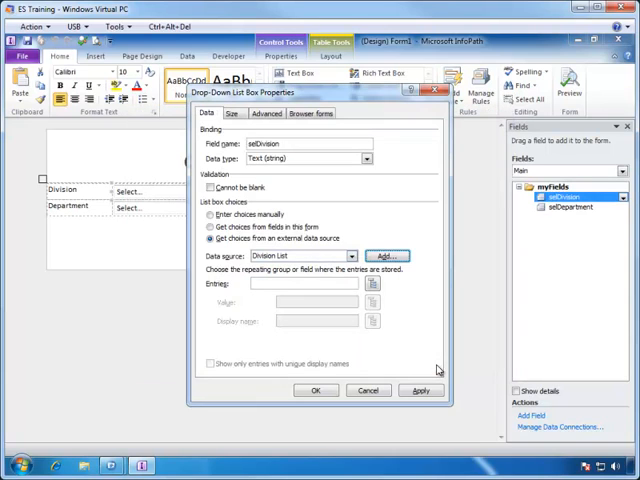
mouse_move(434, 370)
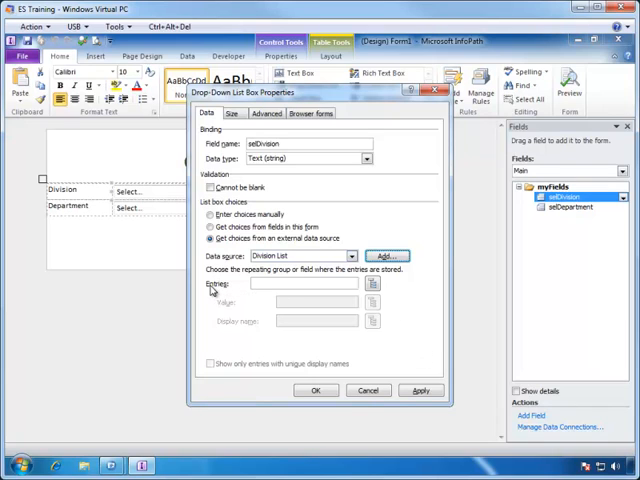
mouse_move(360, 297)
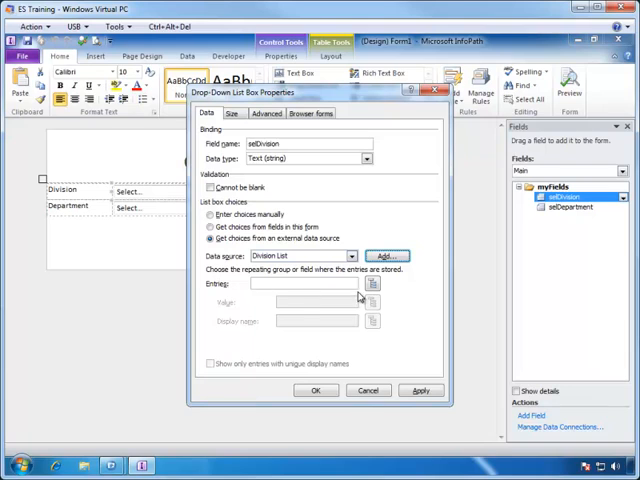
Point the Division drop-down's entries at the repeating Member field of Division List
left_click(372, 284)
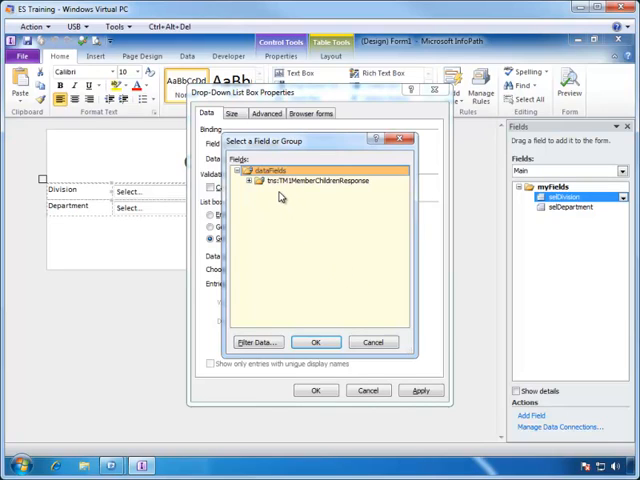
left_click(252, 181)
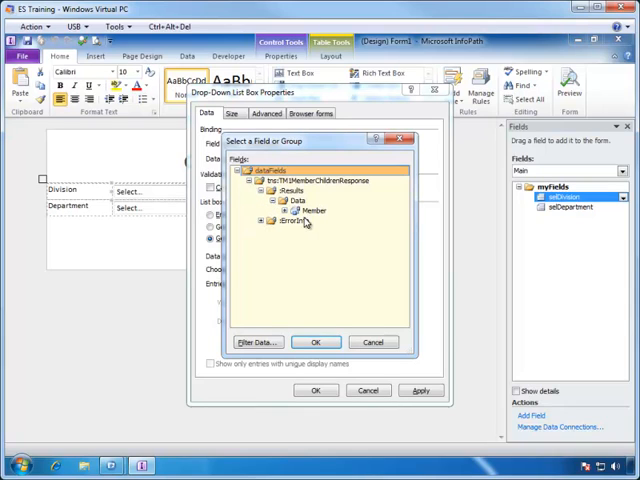
left_click(313, 211)
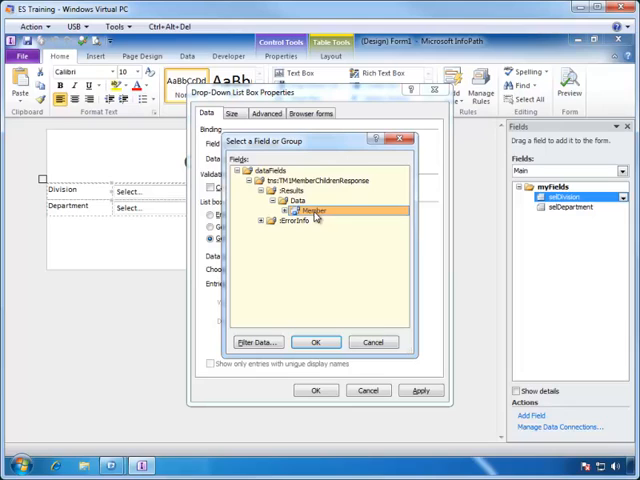
mouse_move(315, 212)
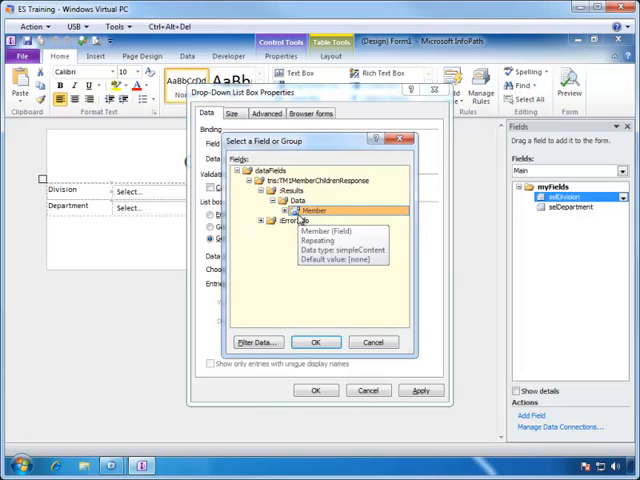
left_click(316, 342)
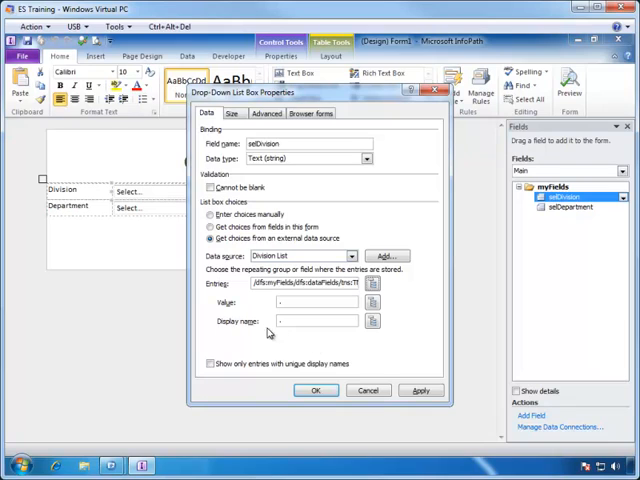
mouse_move(268, 333)
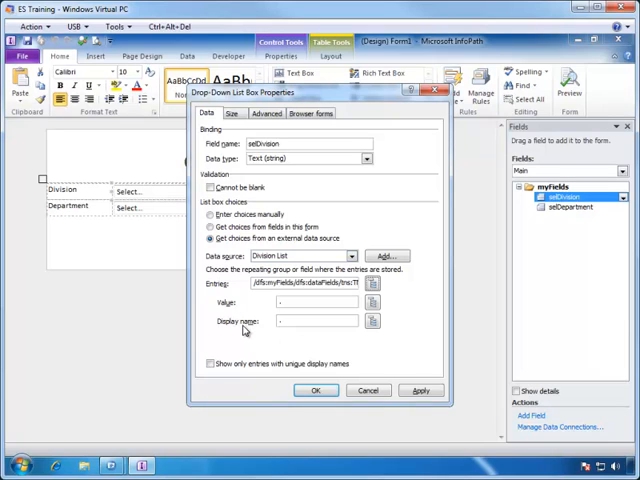
mouse_move(245, 315)
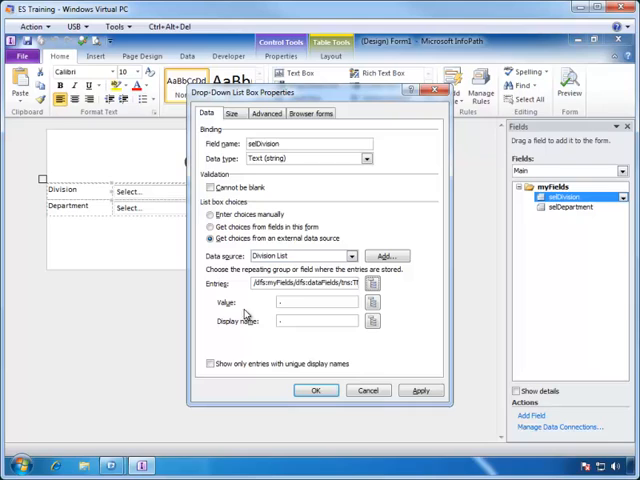
mouse_move(372, 305)
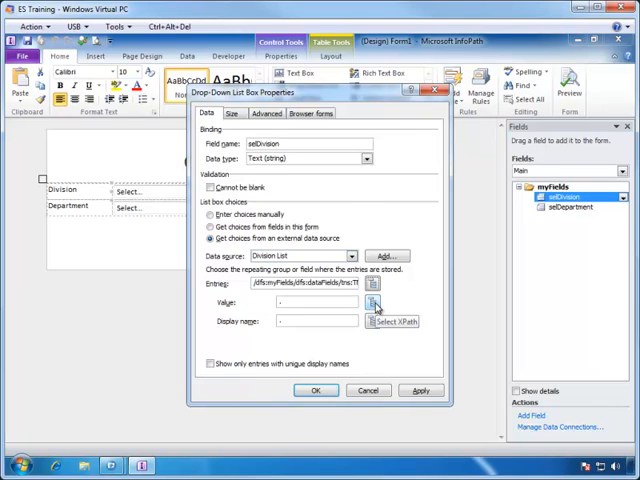
left_click(373, 283)
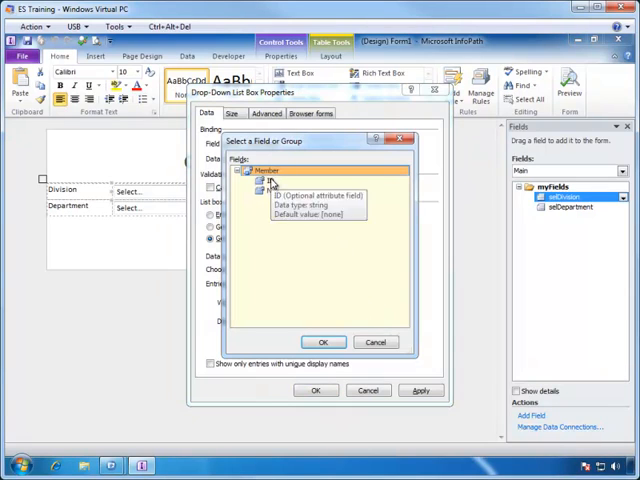
left_click(322, 342)
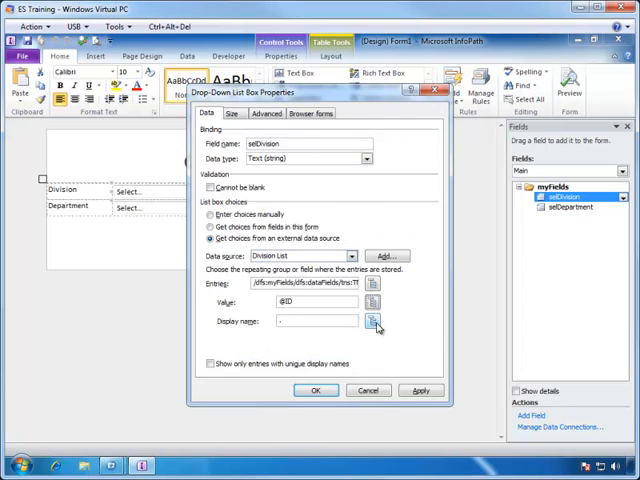
left_click(375, 320)
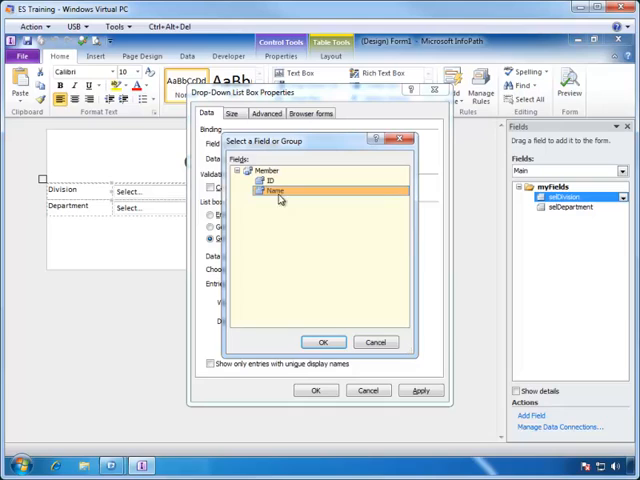
left_click(323, 342)
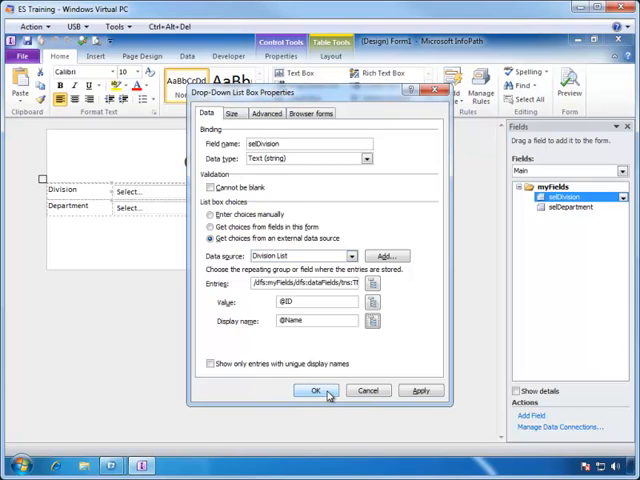
left_click(315, 390)
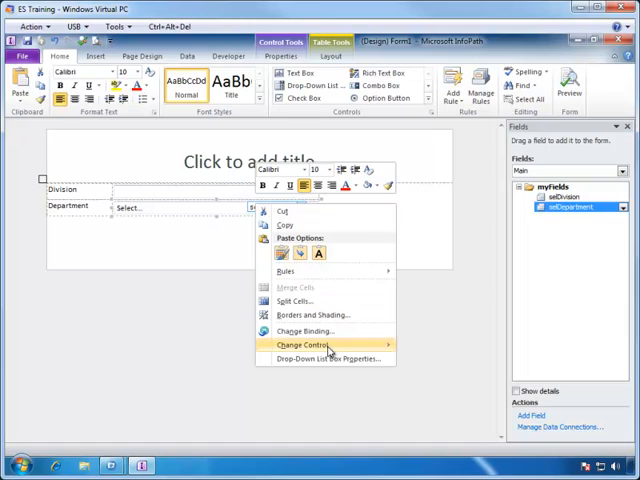
left_click(325, 358)
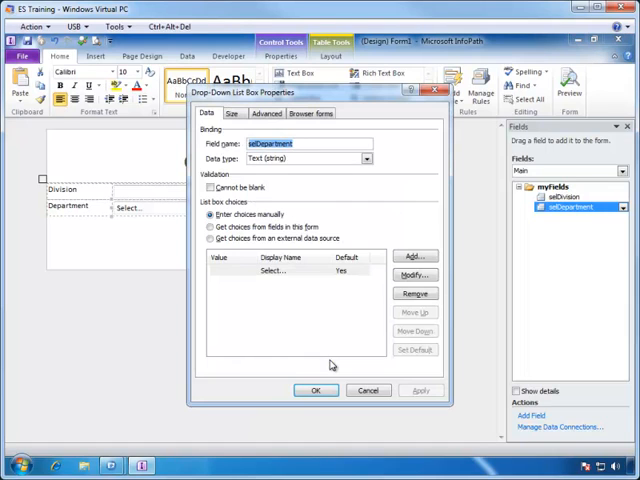
left_click(210, 238)
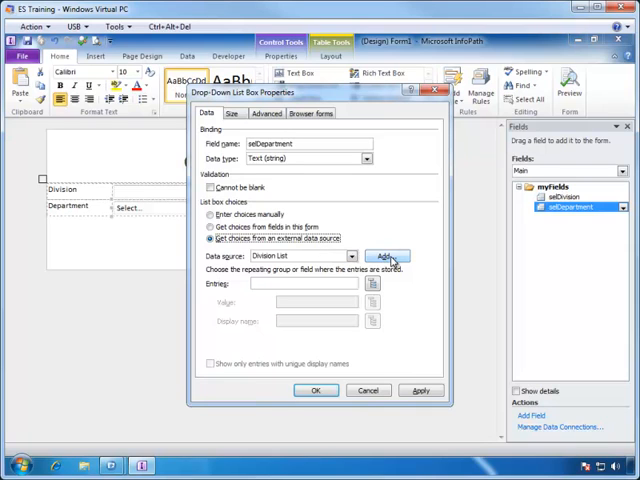
left_click(388, 257)
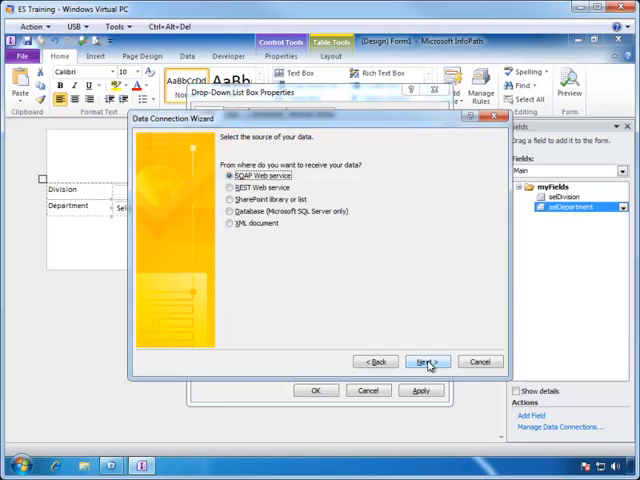
left_click(426, 361)
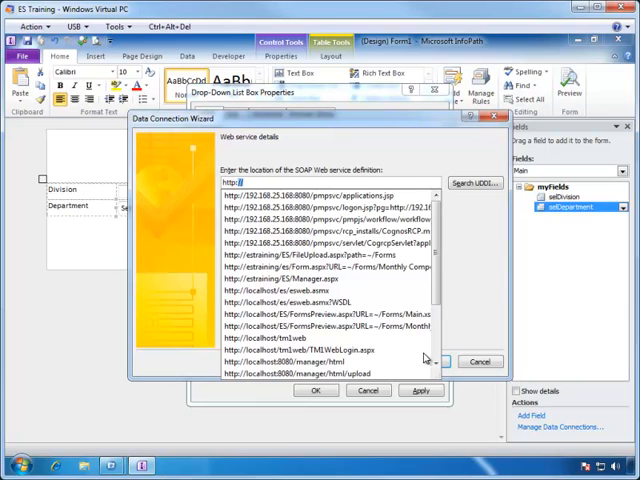
type("localhost/")
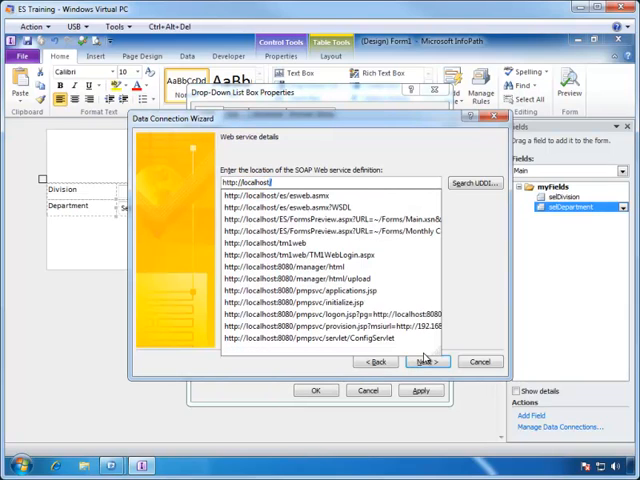
type("es/esweb.")
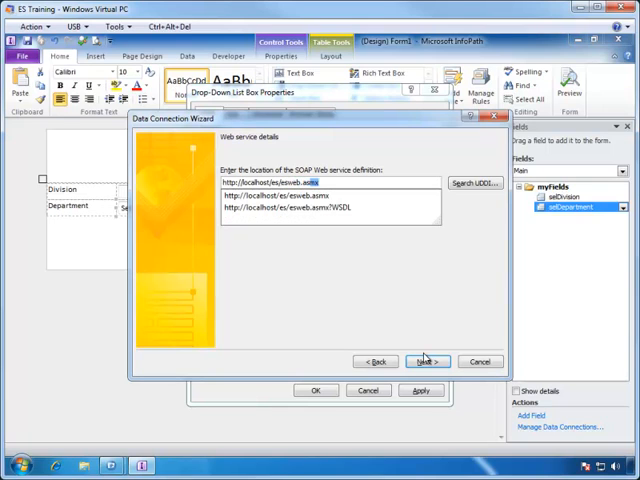
left_click(427, 361)
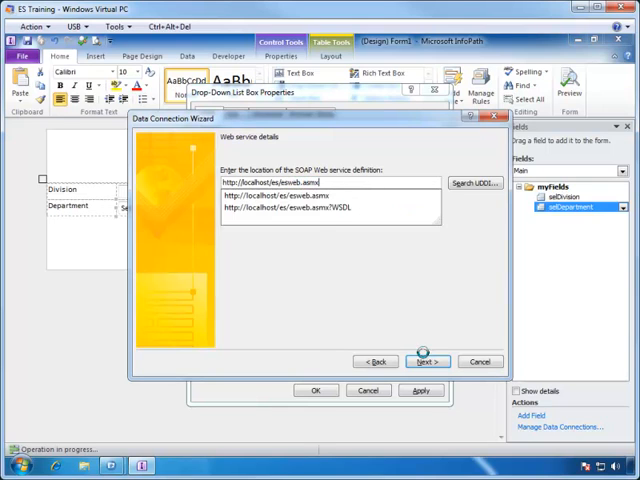
left_click(428, 361)
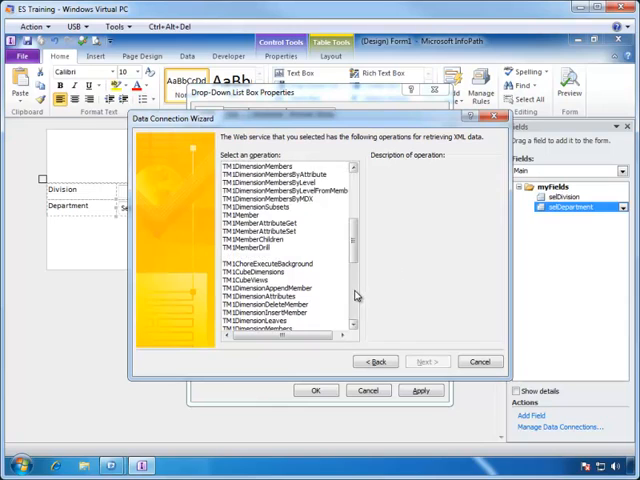
Enter sample values Business Unit for DimName and ABC Company for MemberID
scroll("down", 3)
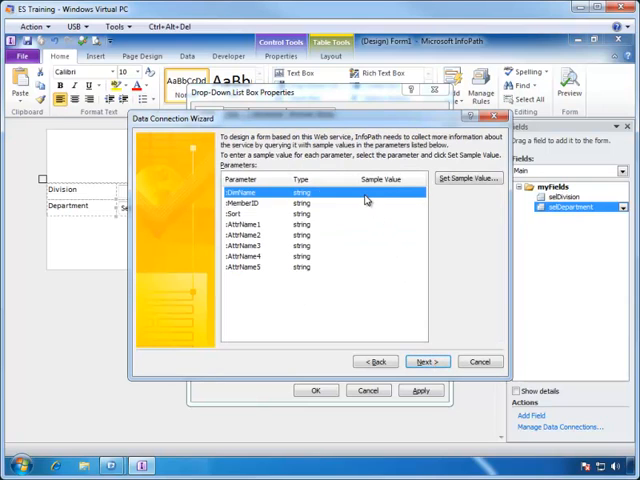
left_click(469, 178)
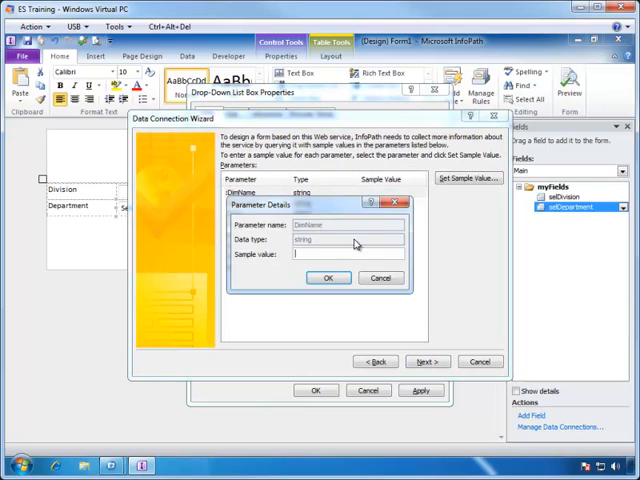
type("Bu")
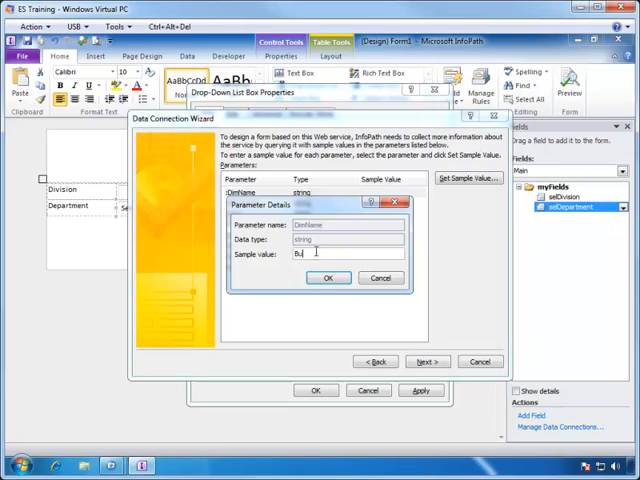
type("Business U")
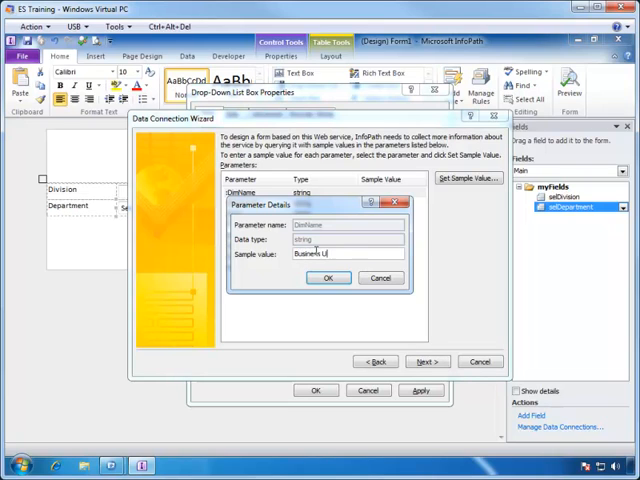
left_click(327, 277)
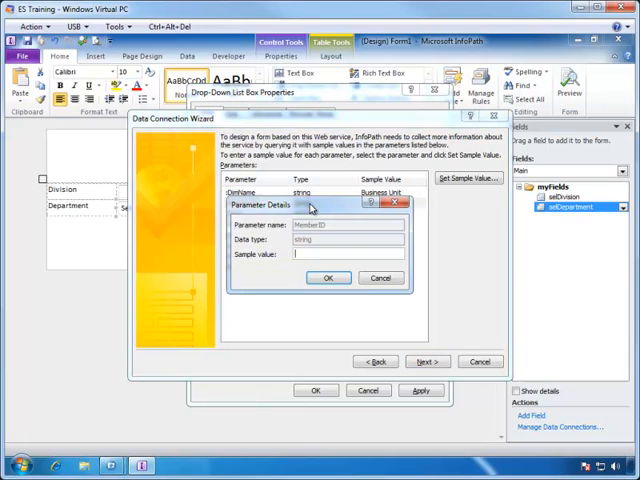
type("ABC")
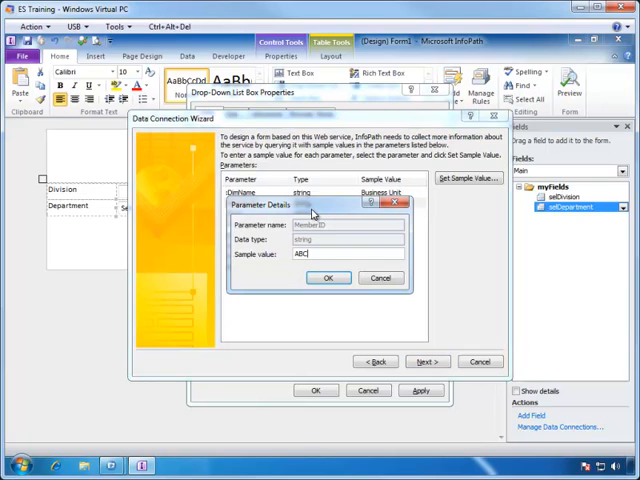
left_click(328, 277)
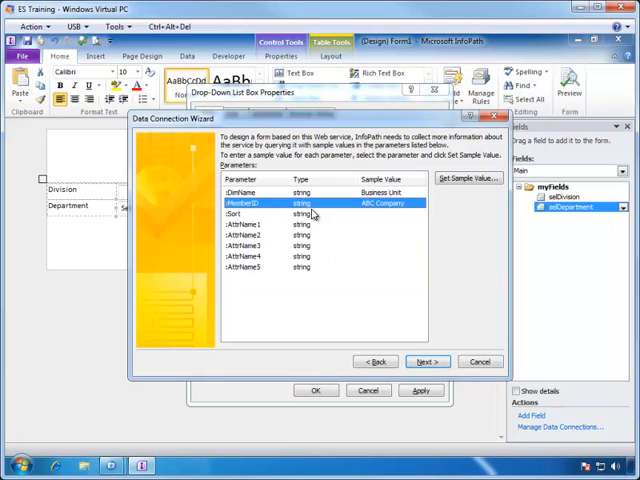
left_click(428, 361)
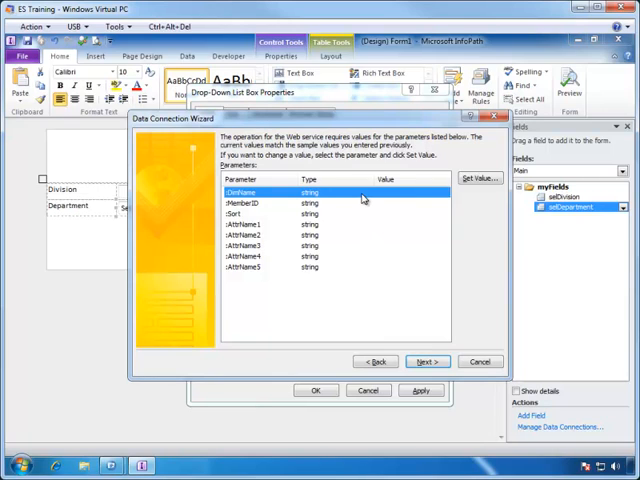
Give DimName the parameter value Business Unit and leave MemberID without a value
left_click(480, 178)
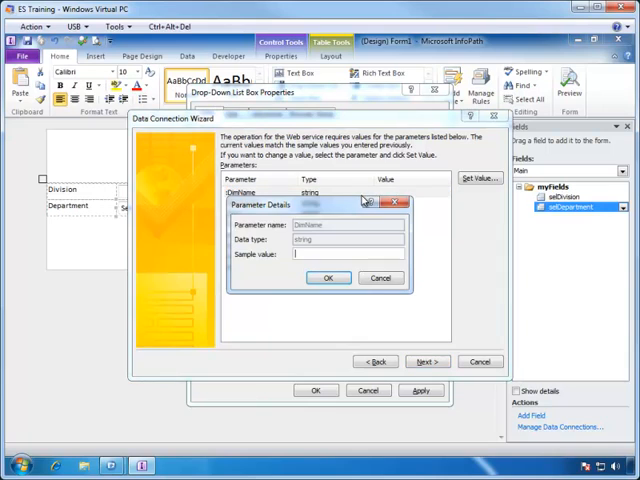
type("Business")
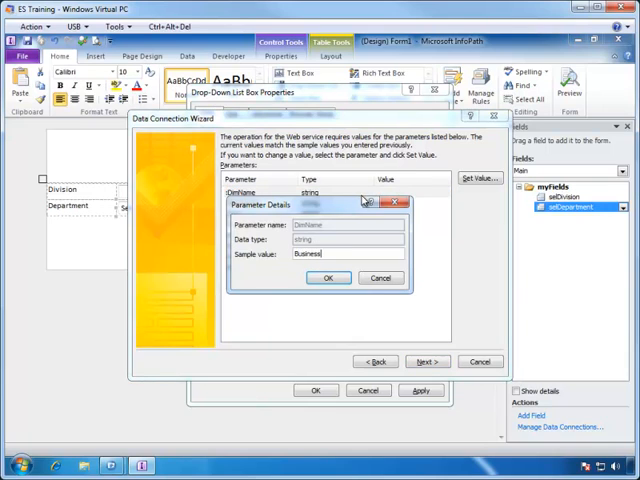
left_click(328, 278)
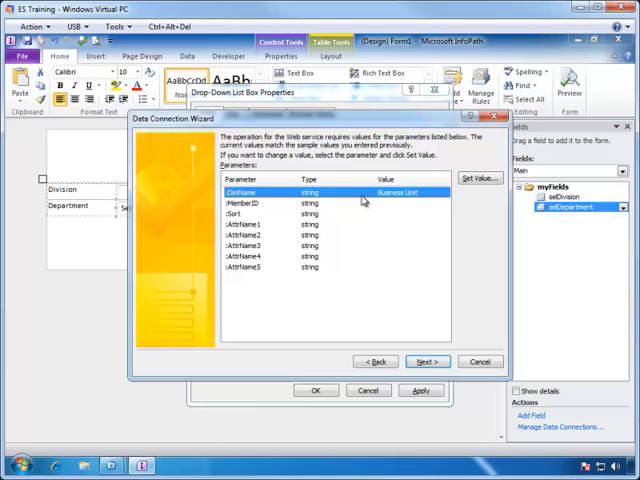
left_click(250, 203)
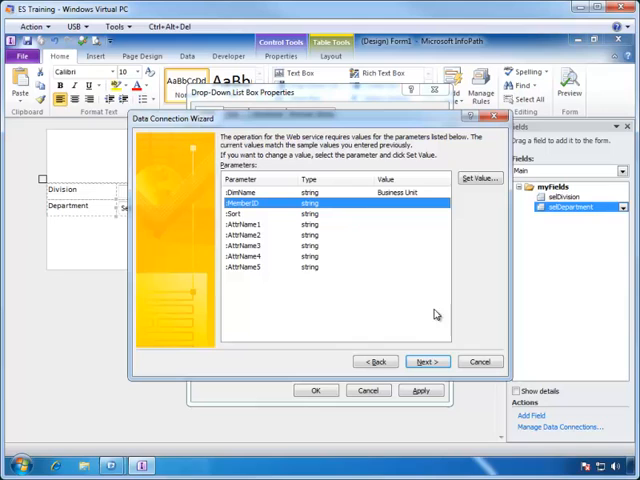
left_click(425, 362)
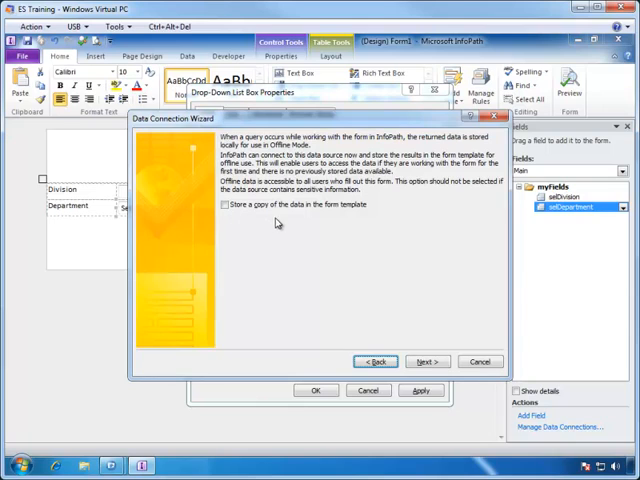
Skip offline storage and finish Department List with automatic retrieval on form open turned off
left_click(427, 361)
type("Department List")
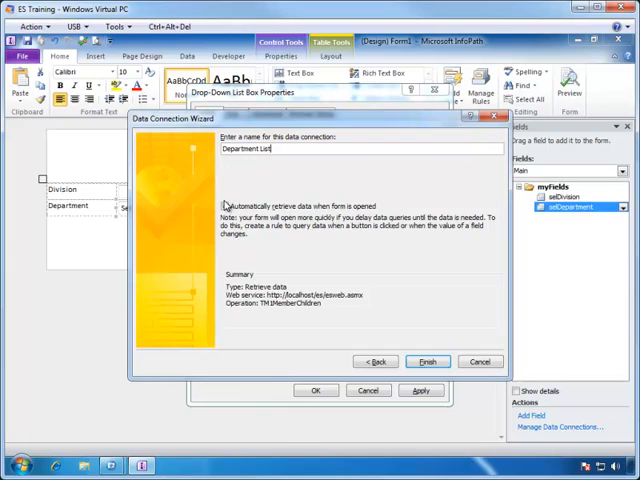
left_click(226, 206)
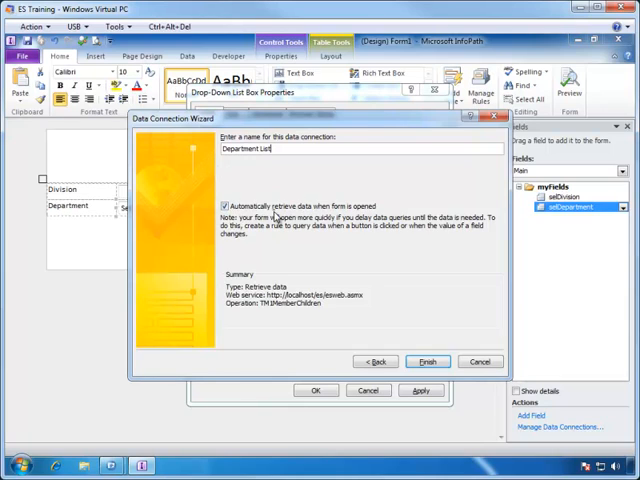
mouse_move(278, 214)
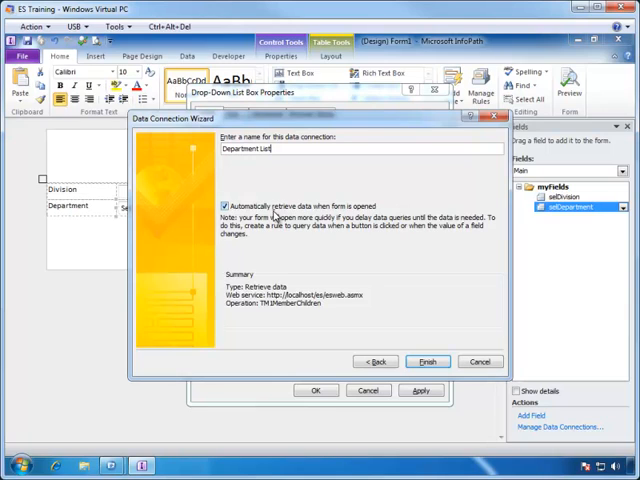
mouse_move(273, 214)
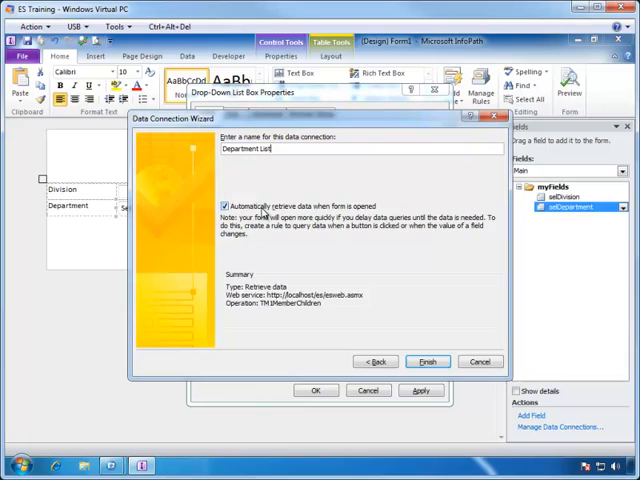
mouse_move(265, 212)
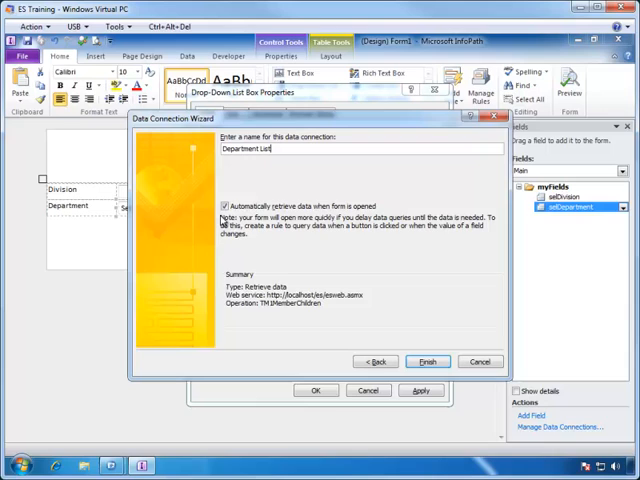
left_click(225, 206)
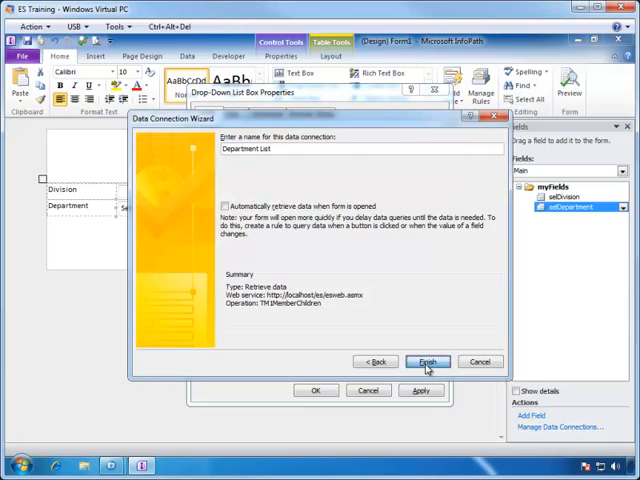
left_click(428, 361)
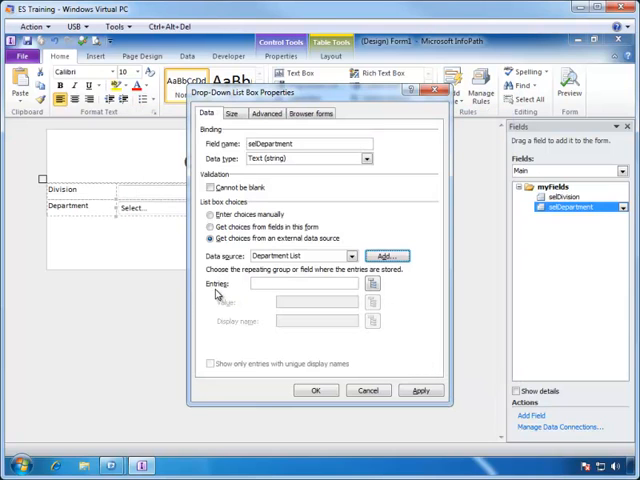
Use Member as Department entries, with ID as value and Name as display name
left_click(371, 283)
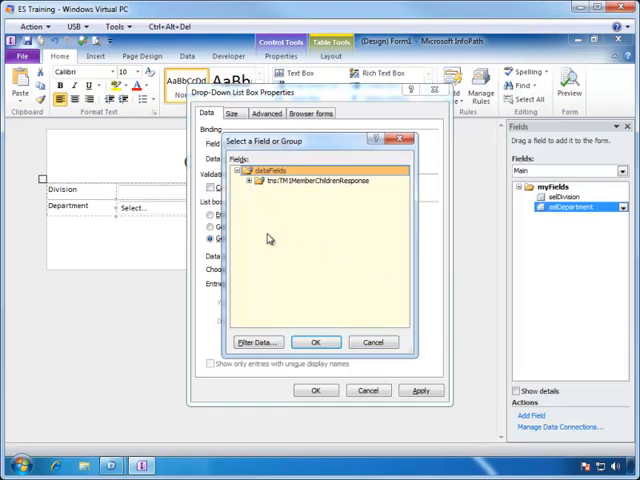
left_click(258, 180)
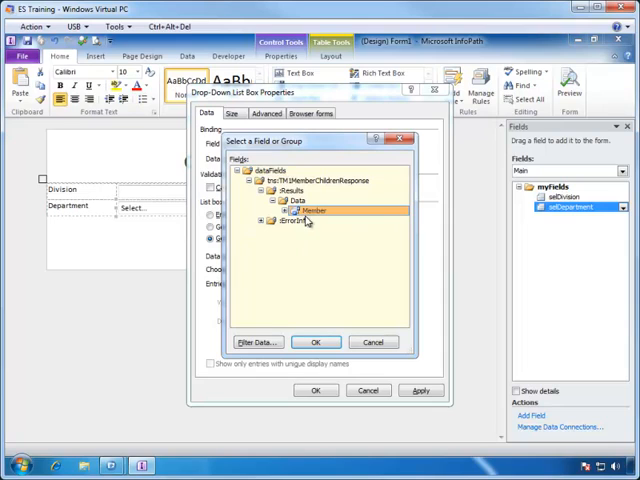
left_click(315, 342)
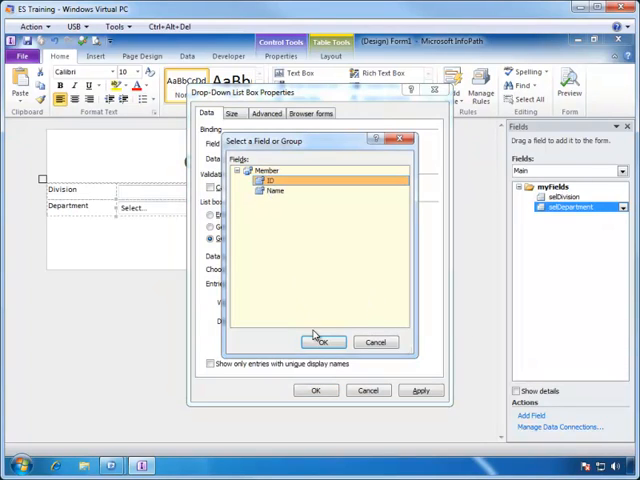
left_click(323, 342)
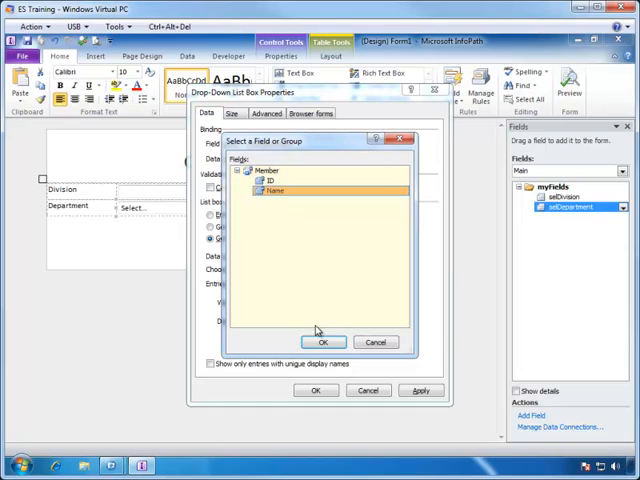
left_click(323, 342)
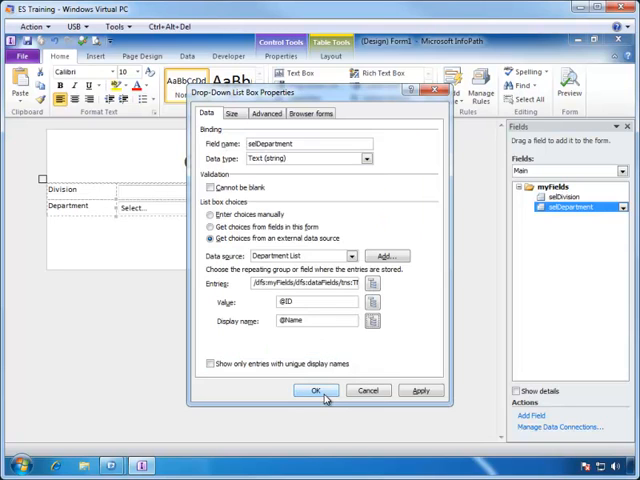
left_click(314, 390)
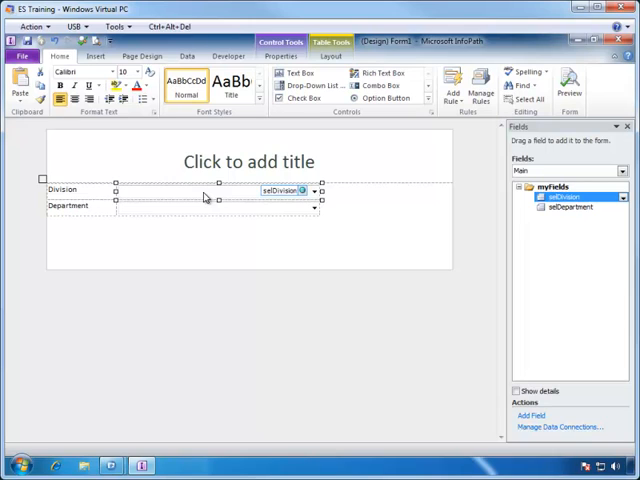
mouse_move(481, 85)
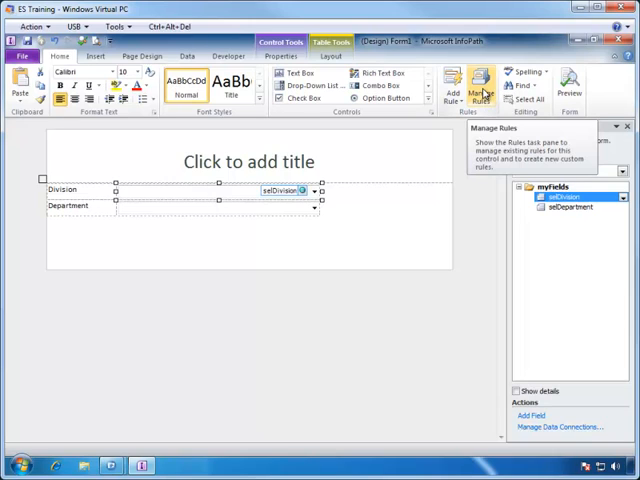
Create a new action rule on the Division drop-down named Set Department List
left_click(481, 82)
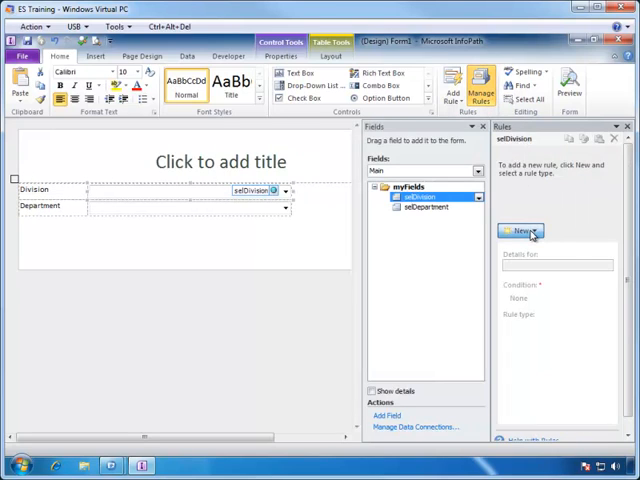
left_click(519, 231)
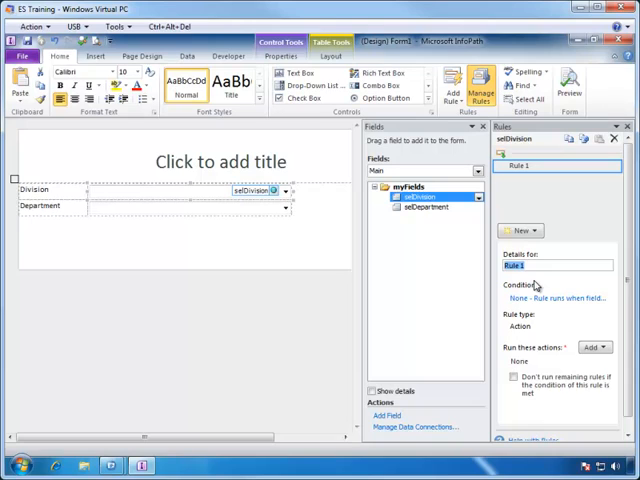
type("Set")
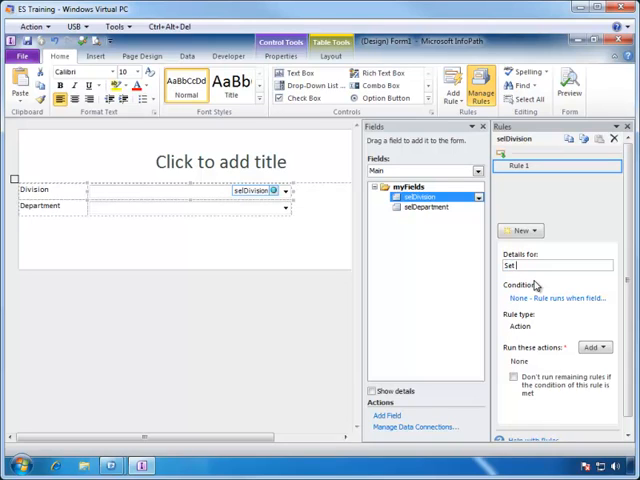
type("Department List")
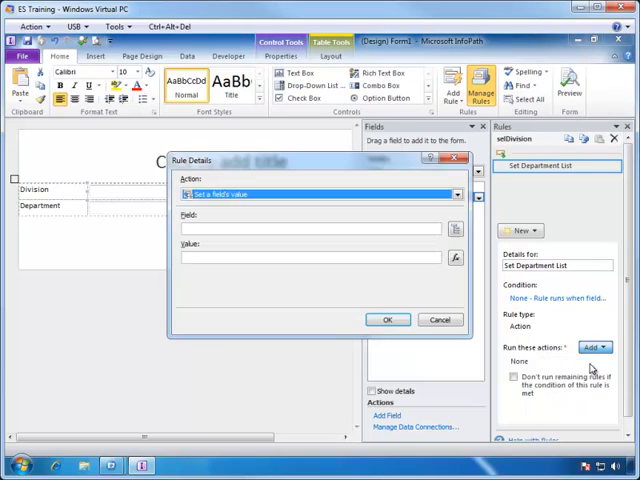
Add a set-field action targeting Department List's MemberID query field, with an inserted form-field value
left_click(308, 228)
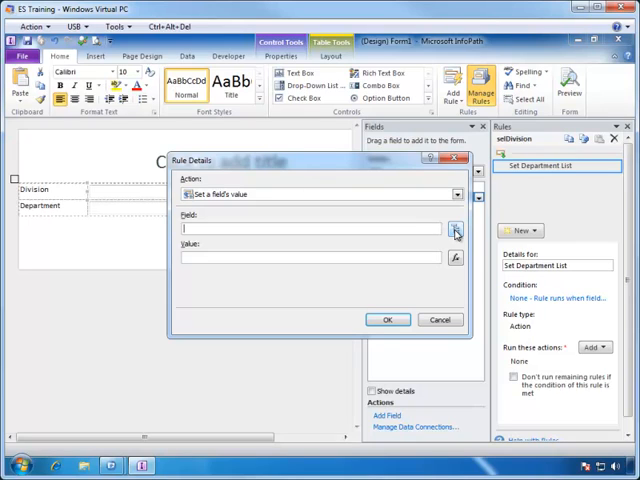
left_click(456, 228)
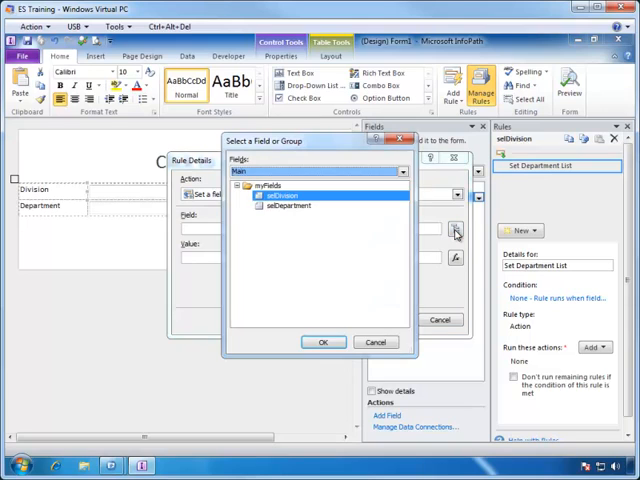
left_click(401, 171)
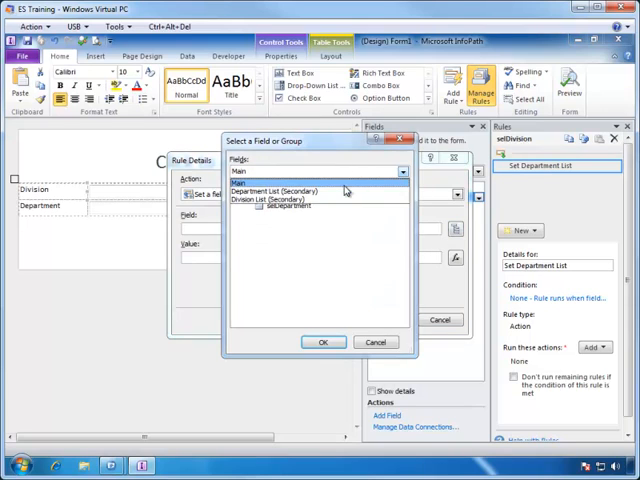
left_click(310, 181)
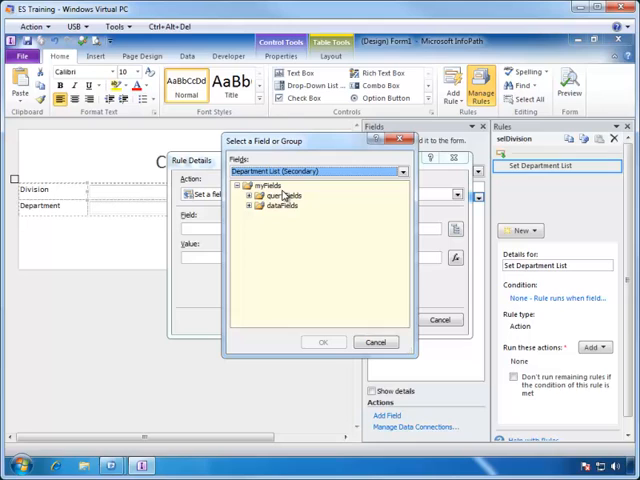
left_click(256, 195)
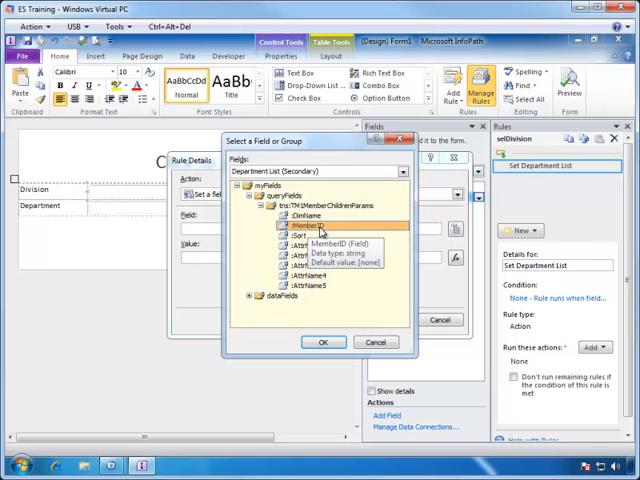
mouse_move(322, 232)
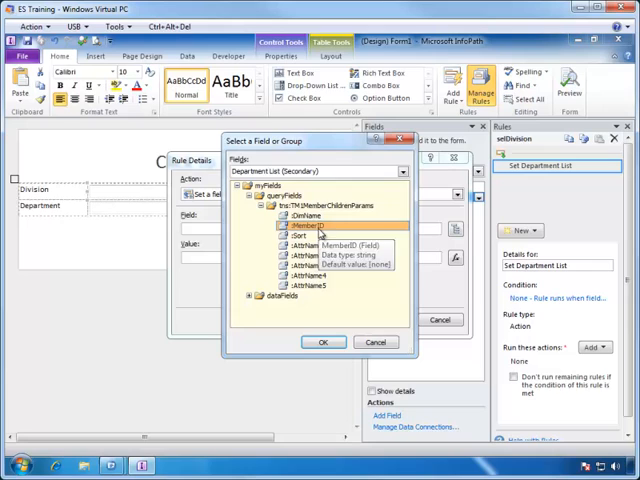
left_click(323, 341)
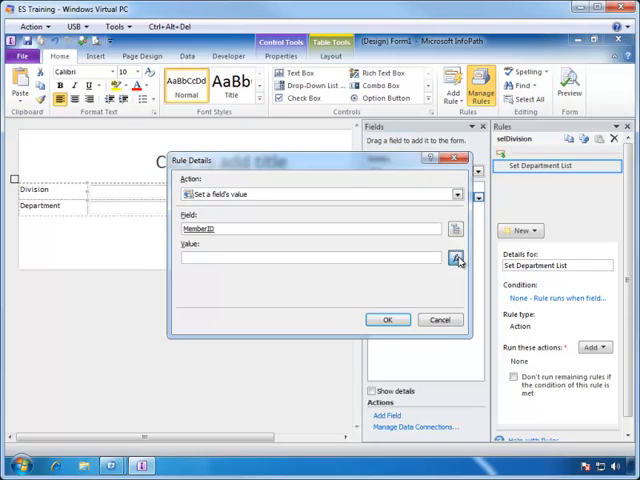
left_click(456, 258)
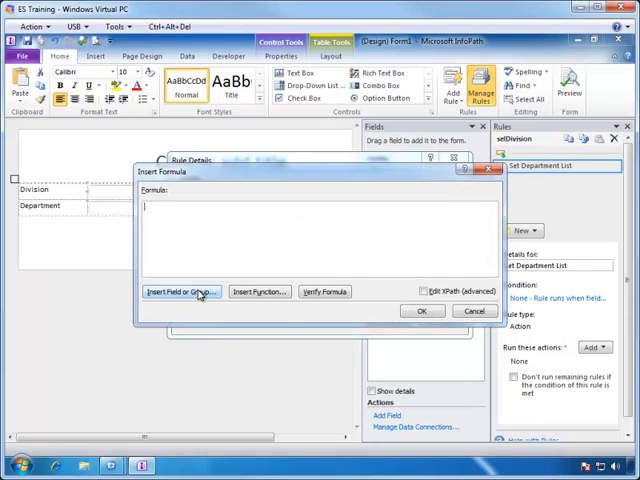
left_click(181, 291)
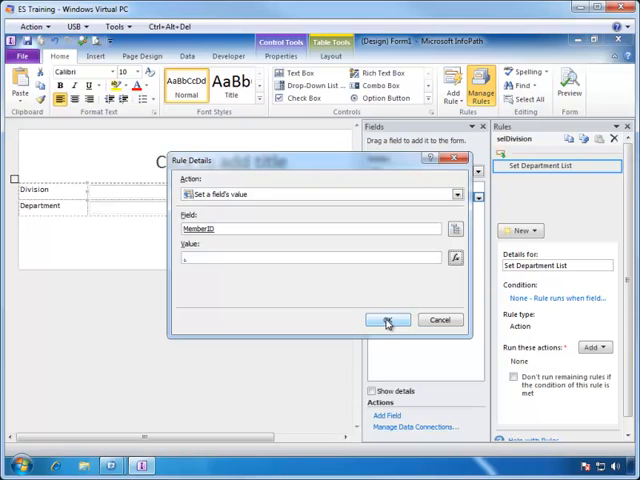
left_click(388, 320)
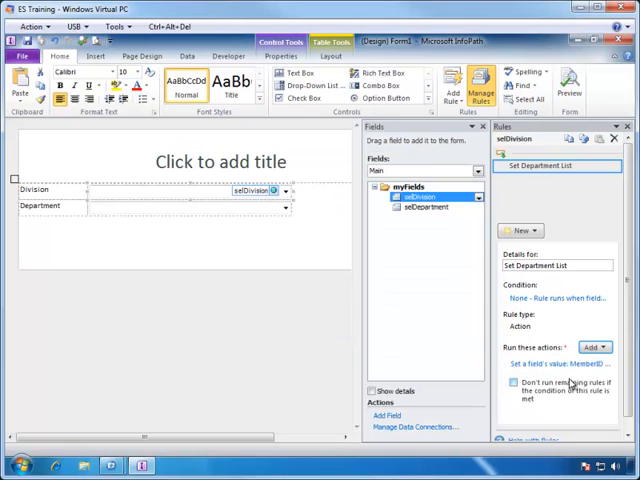
Add a second rule action that queries the Department List data connection
left_click(592, 347)
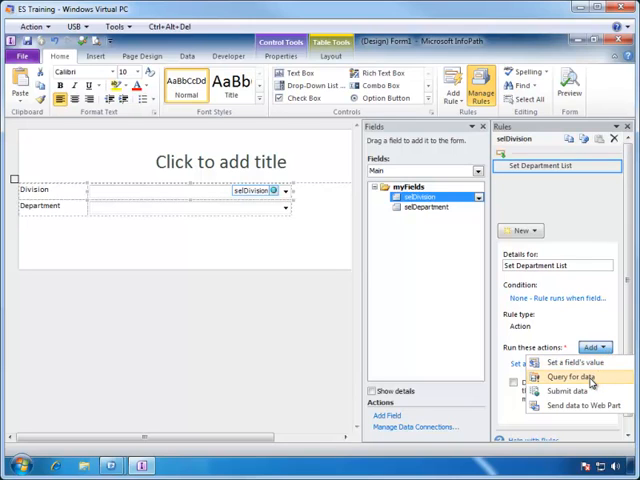
left_click(565, 376)
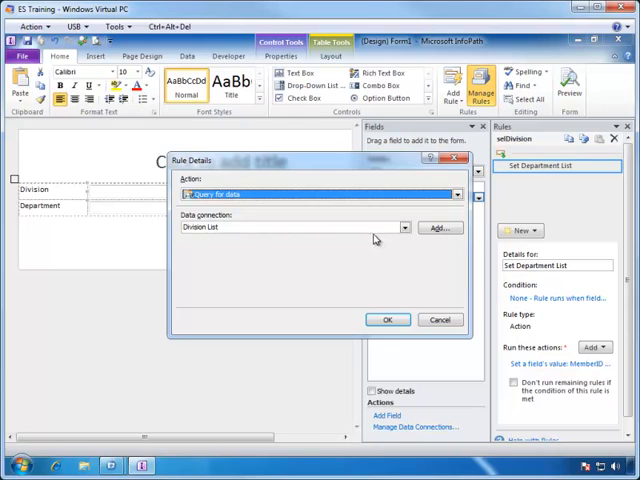
left_click(404, 227)
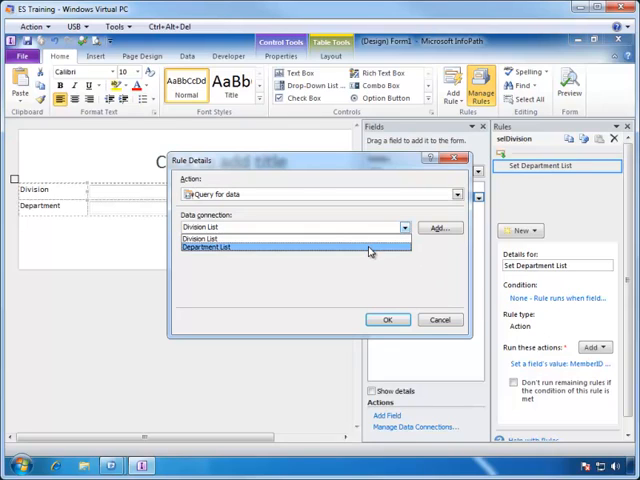
left_click(388, 320)
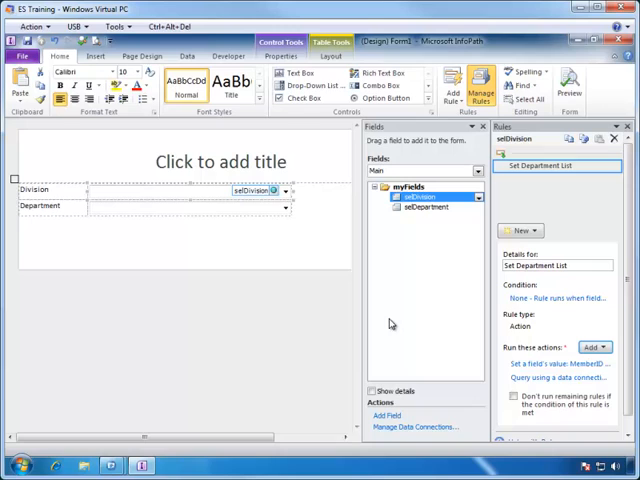
mouse_move(416, 338)
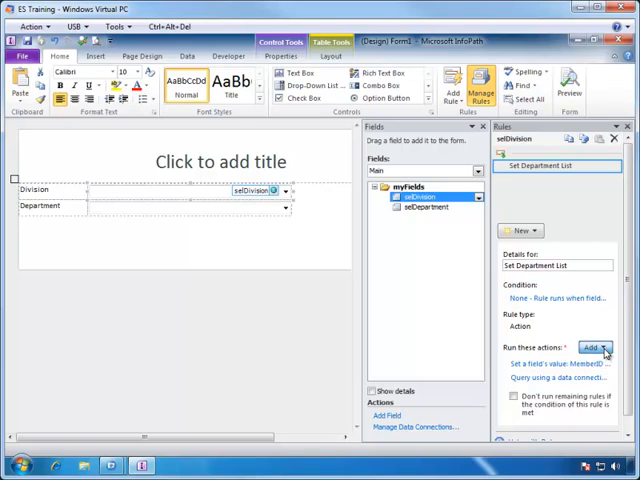
Add a third action setting the selDepartment field from the Main data source
left_click(594, 347)
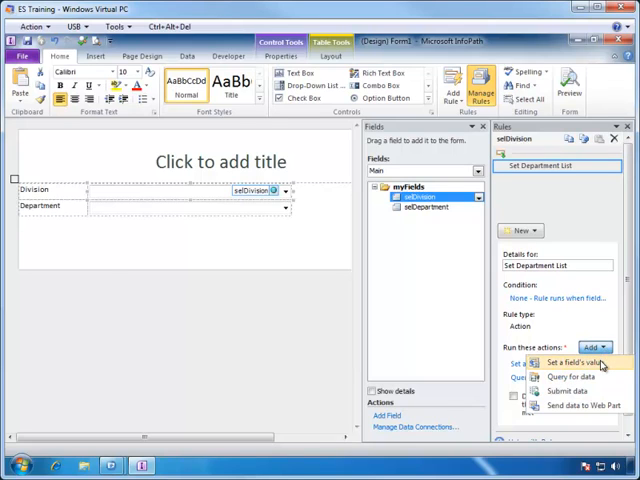
left_click(572, 362)
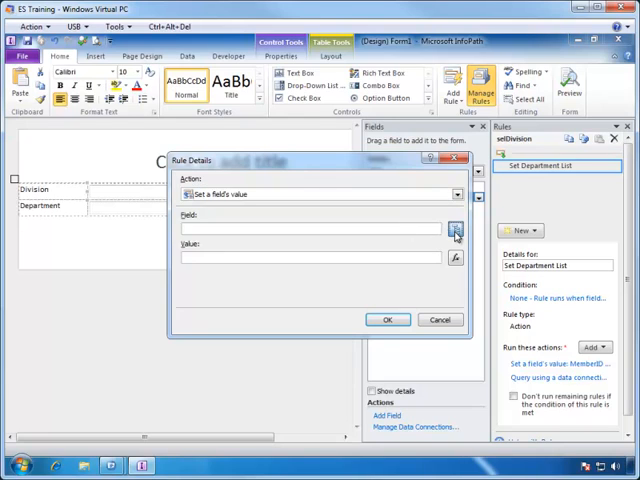
left_click(455, 229)
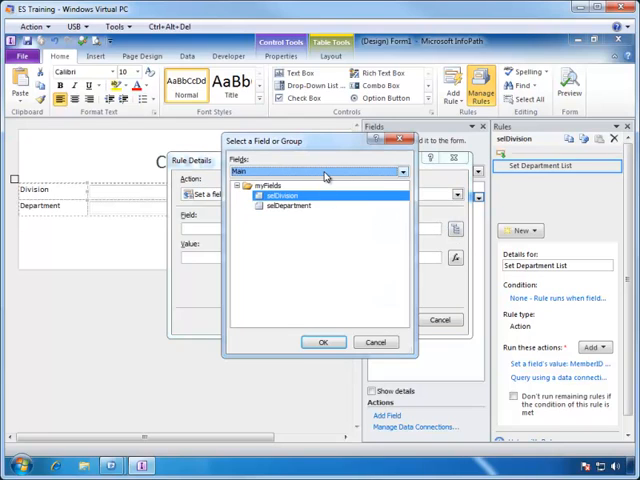
left_click(401, 172)
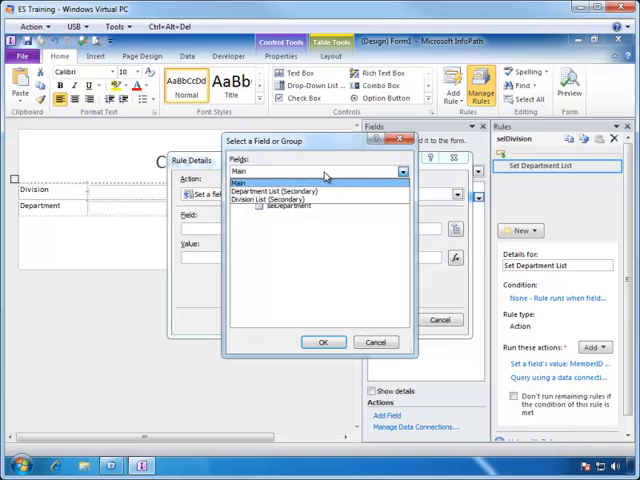
left_click(290, 199)
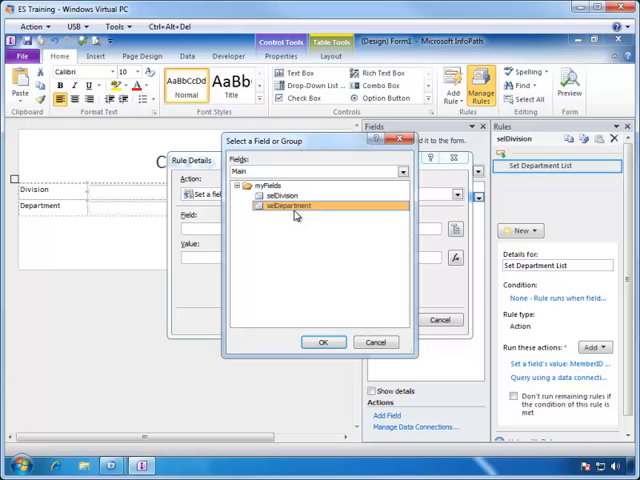
left_click(322, 342)
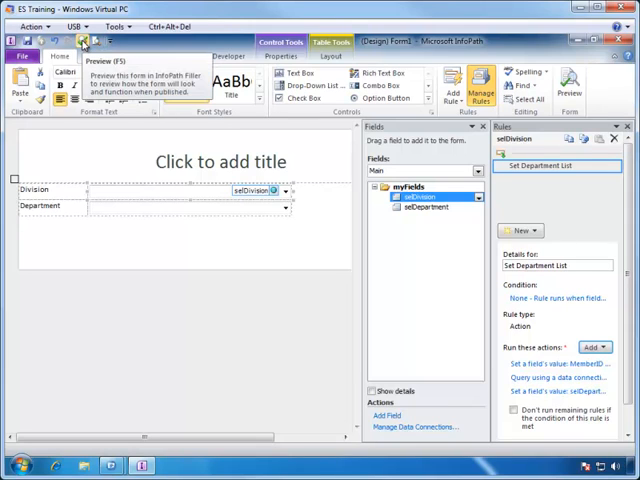
Preview the form, allowing data connections, and choose Sales and Marketing division and Marketing department
left_click(82, 39)
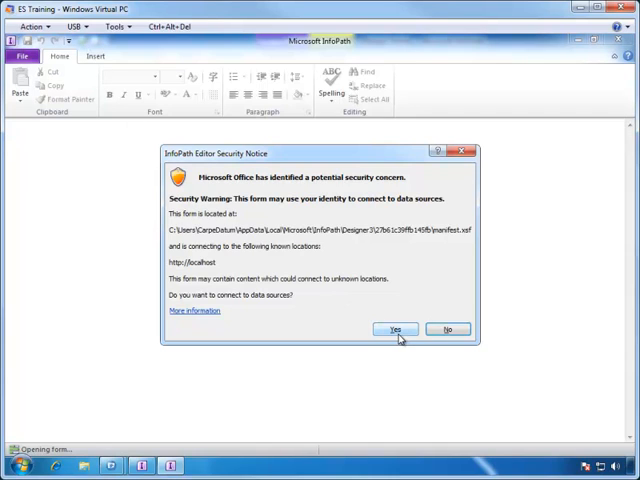
mouse_move(398, 337)
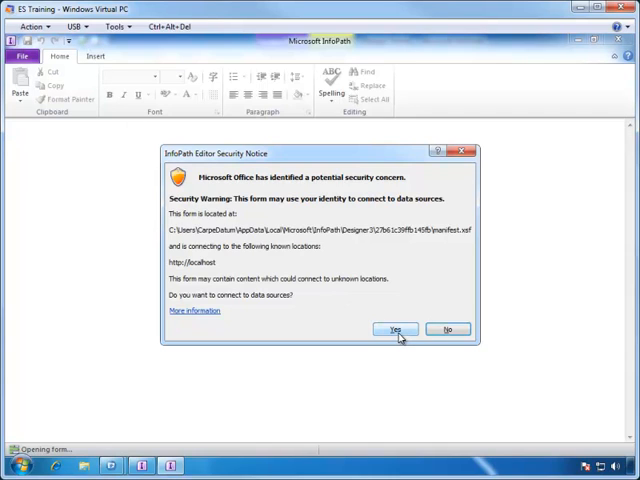
left_click(394, 329)
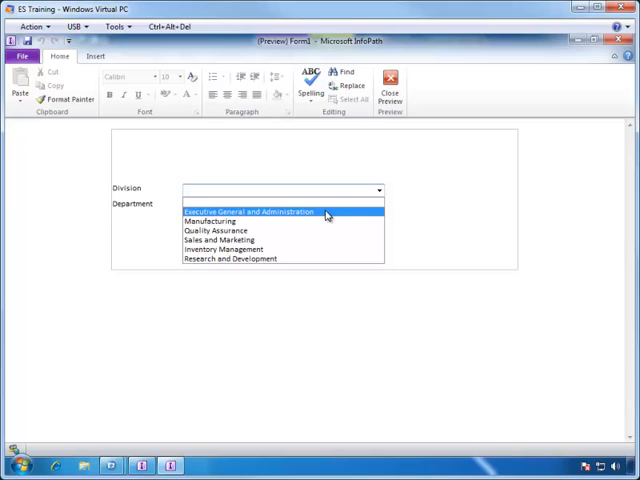
left_click(247, 211)
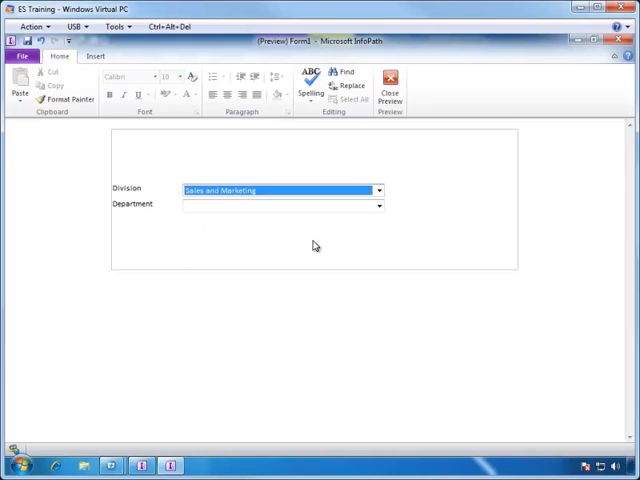
left_click(379, 205)
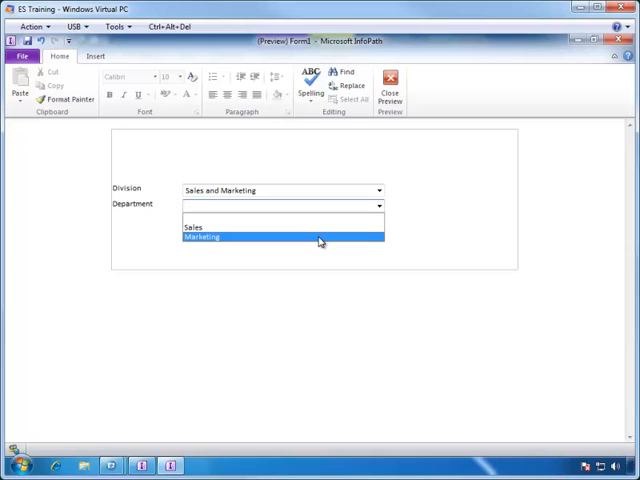
left_click(201, 237)
type("On Demand C")
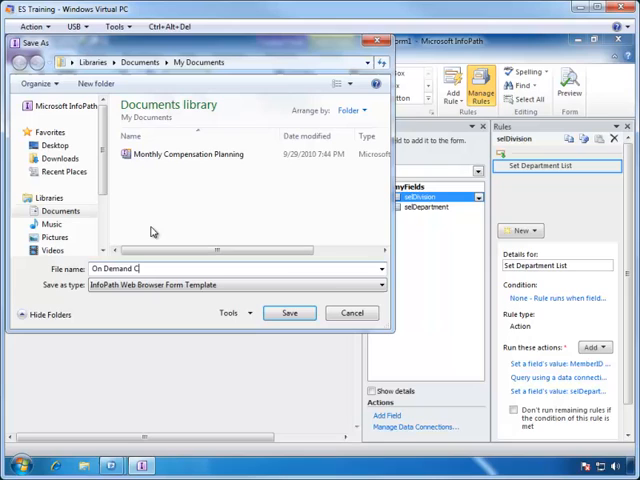
Save the browser form template as On Demand Cascading Dropdown
type("ascading D")
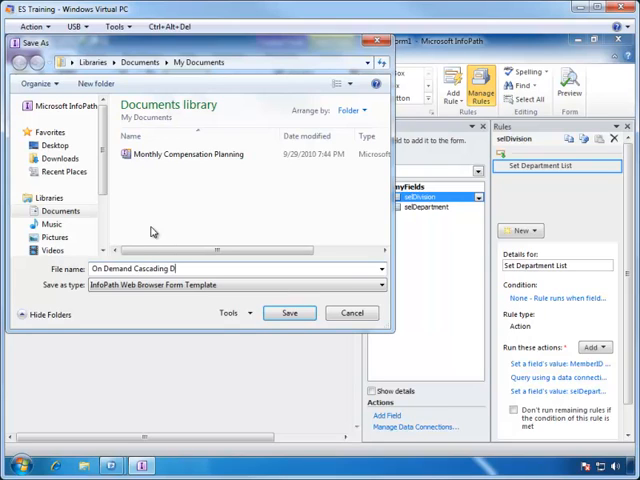
type("ropdown")
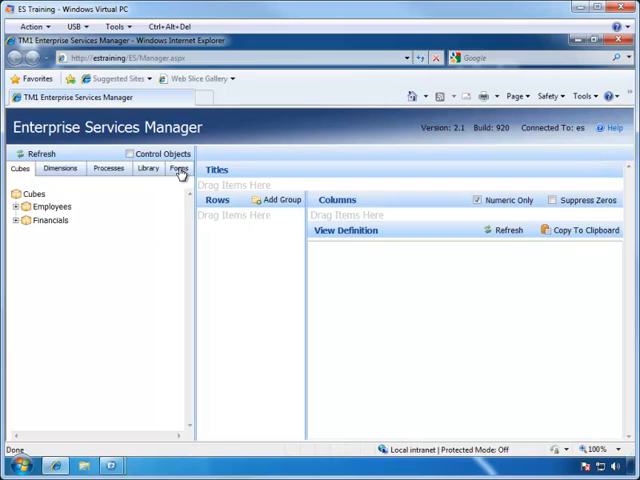
Upload the On Demand Cascading Dropdown form file to the server's Forms collection
left_click(179, 168)
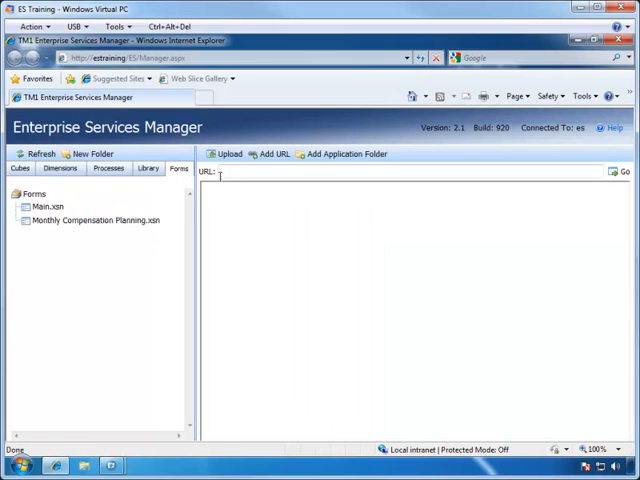
left_click(229, 154)
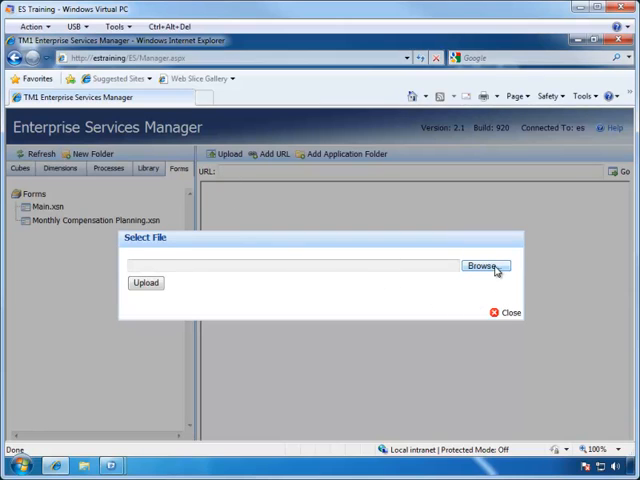
left_click(485, 267)
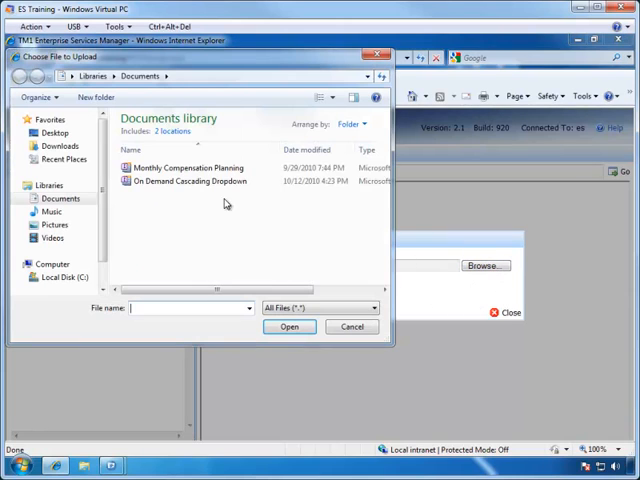
left_click(200, 181)
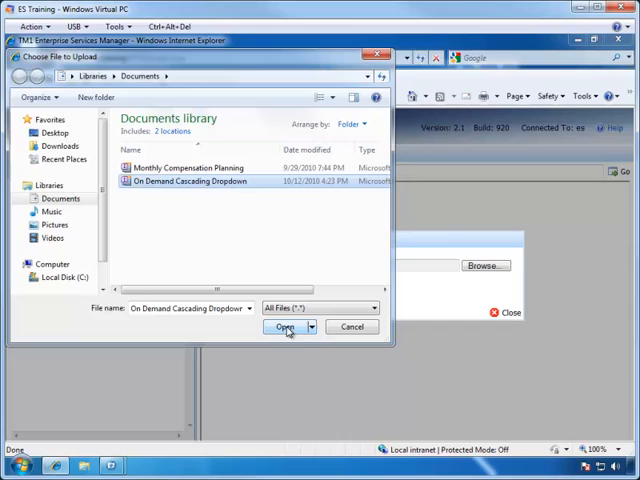
left_click(285, 327)
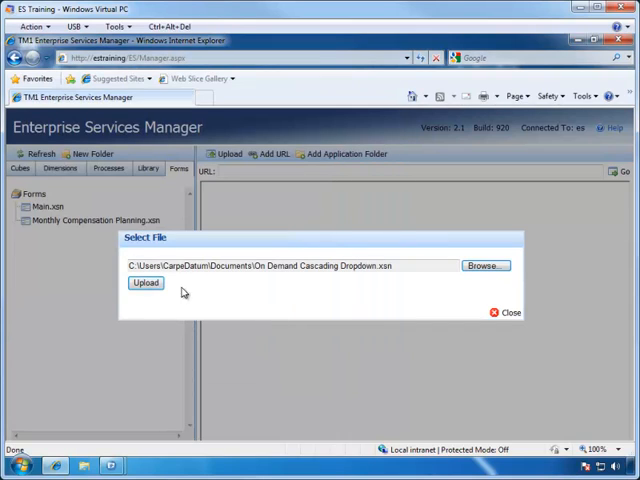
left_click(145, 282)
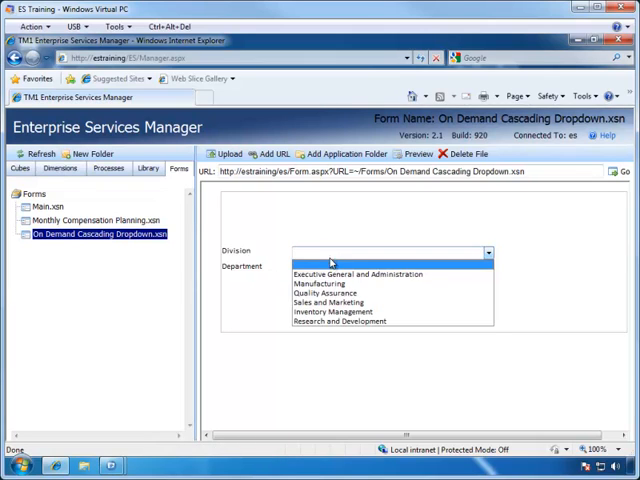
Test the form: Division 'Executive General and Administration', Department 'Information Services'
left_click(340, 274)
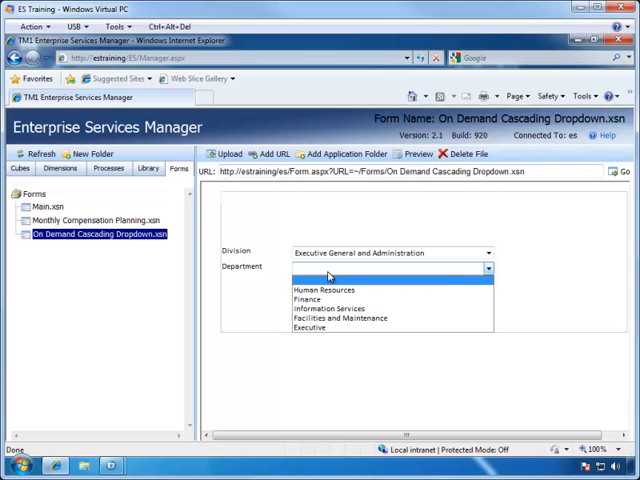
left_click(325, 308)
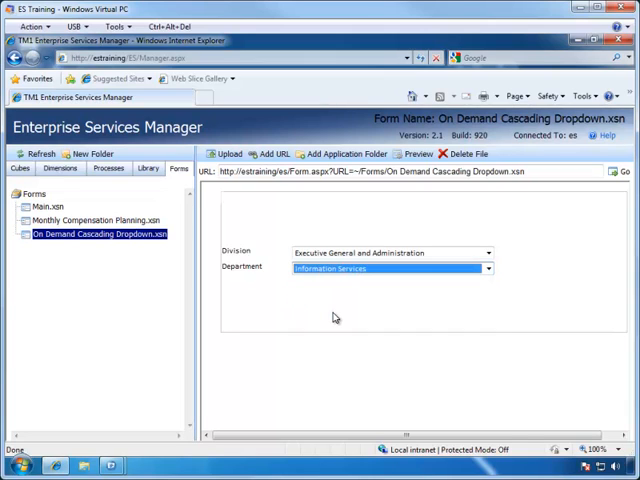